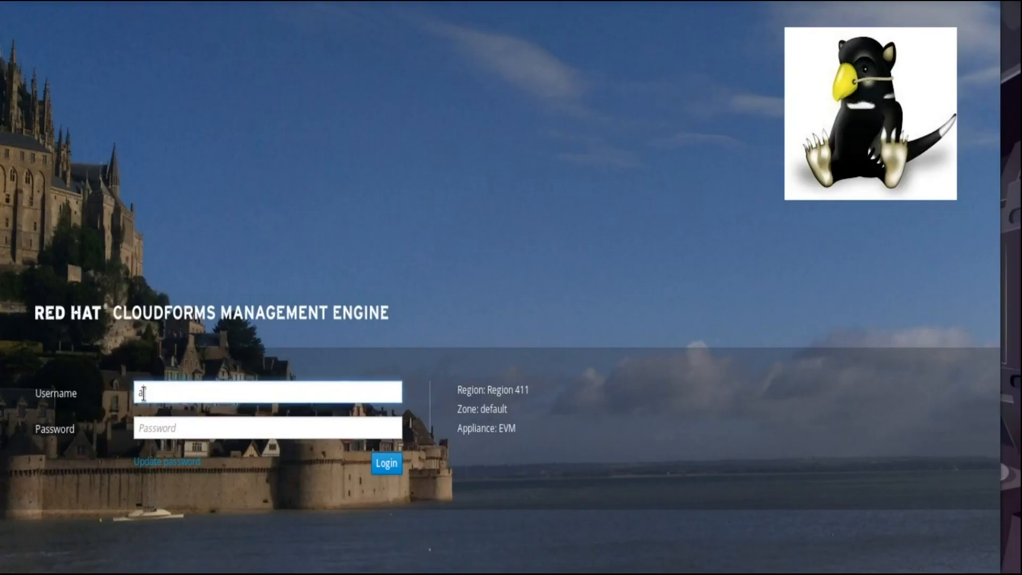
Step: Sign in to CloudForms as the admin user
{"action": "type", "text": "dmin"}
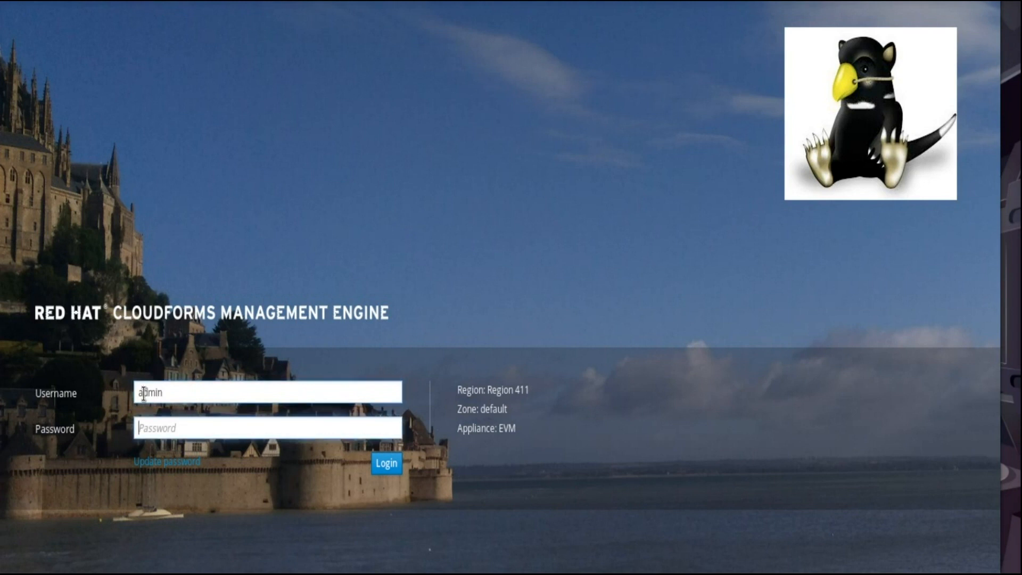
{"action": "left_click", "coordinate": [386, 463]}
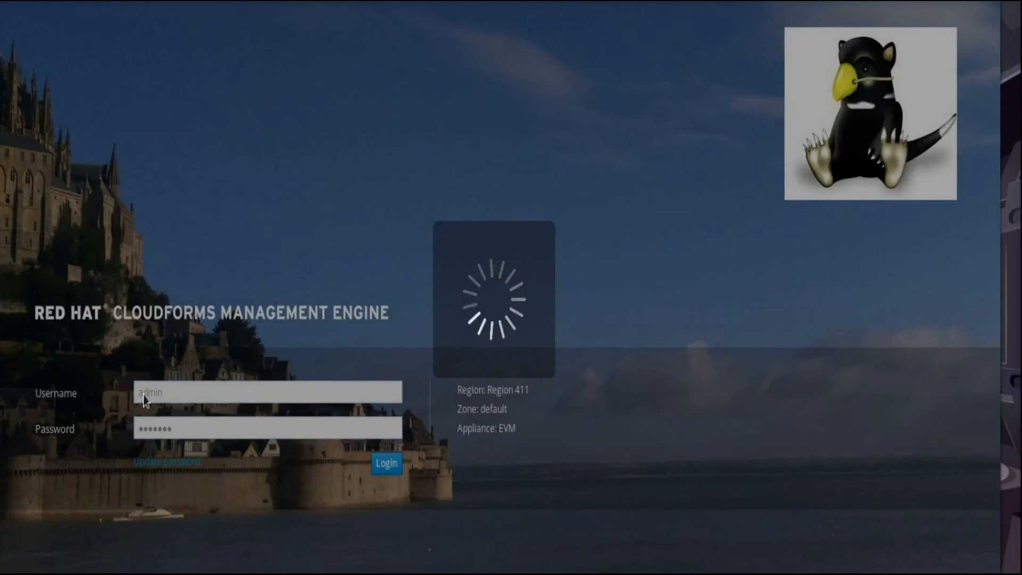
{"action": "left_click", "coordinate": [385, 463]}
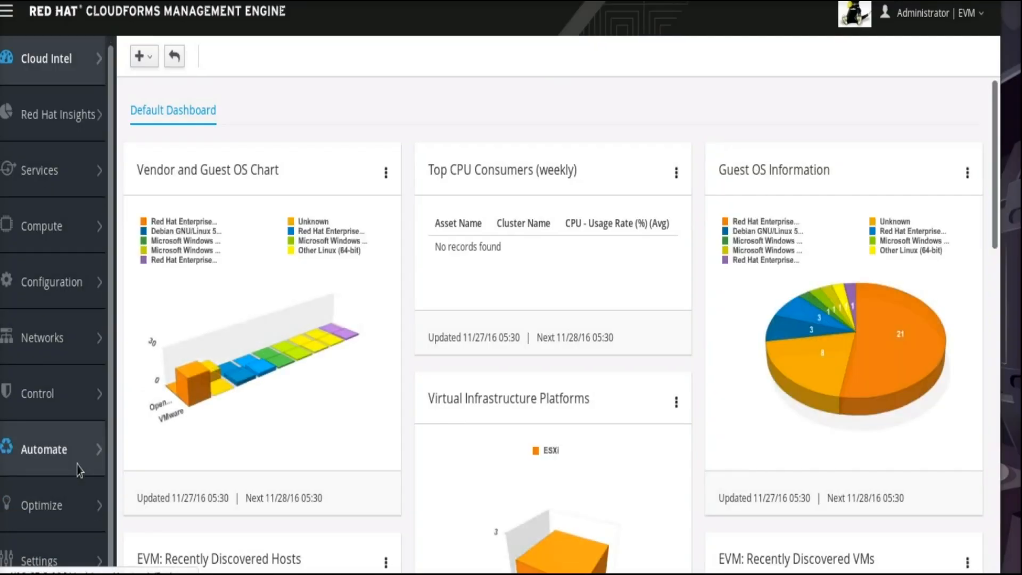
Step: Navigate to Automate > Customization and list the existing Service Dialogs
{"action": "left_click", "coordinate": [44, 449]}
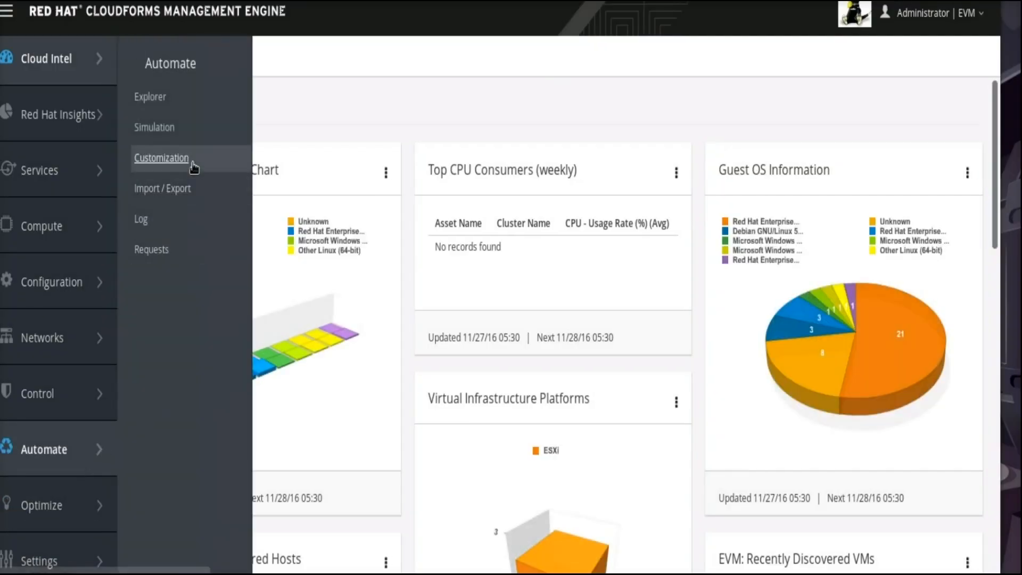
{"action": "left_click", "coordinate": [161, 157]}
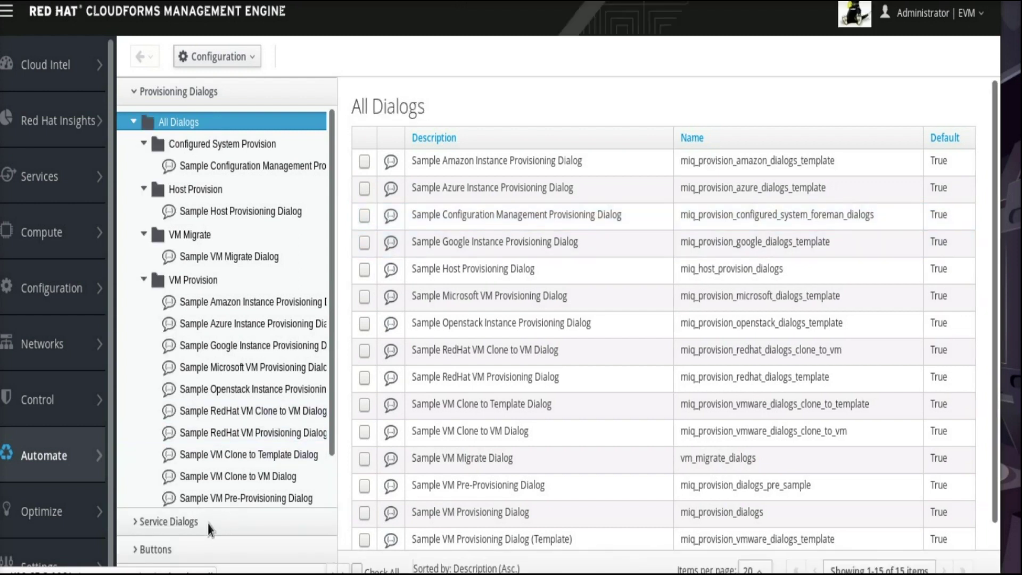
{"action": "left_click", "coordinate": [170, 521]}
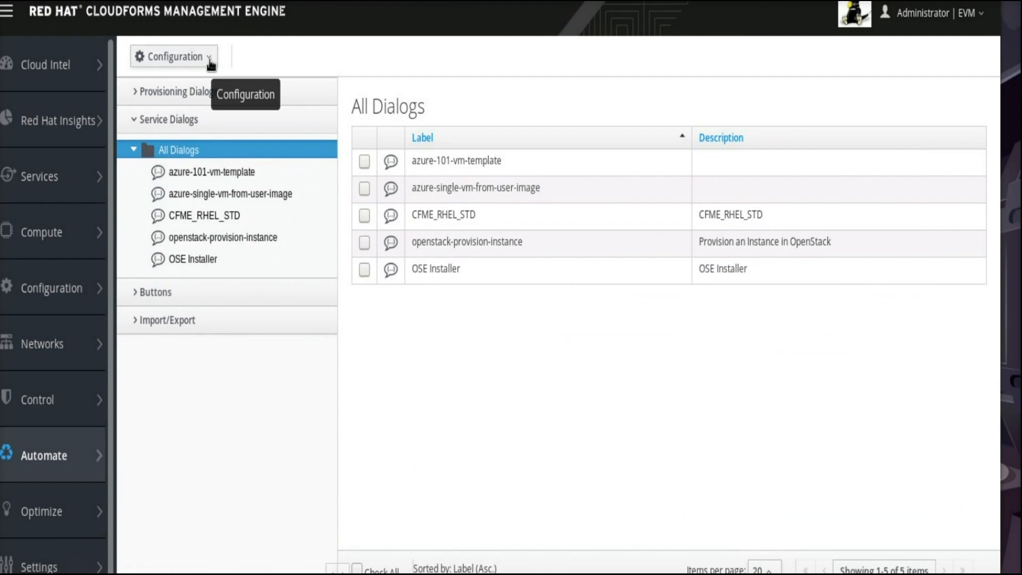
Step: Start a new service dialog from Configuration > Add a new Dialog
{"action": "left_click", "coordinate": [172, 57]}
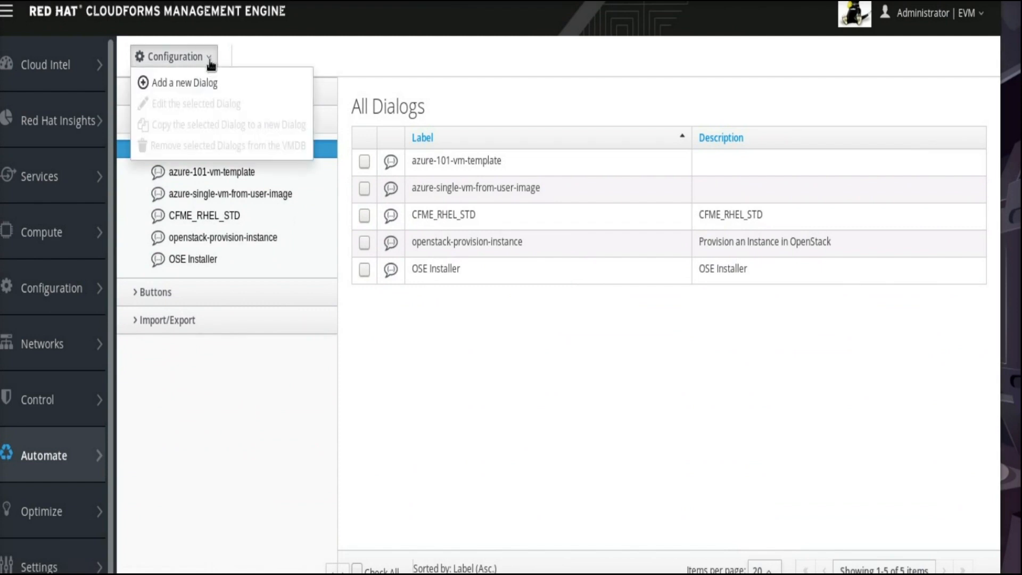
{"action": "mouse_move", "coordinate": [185, 81]}
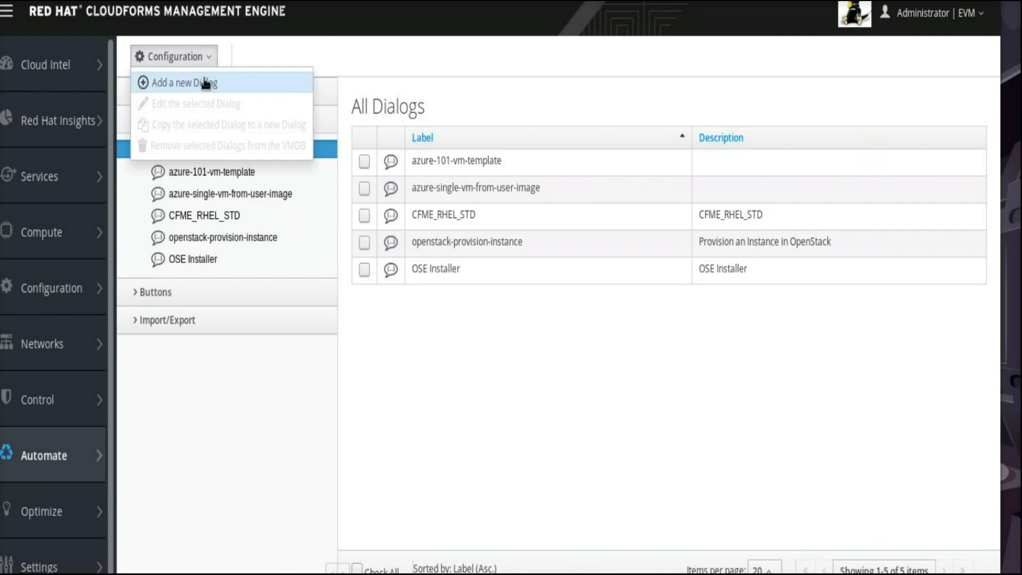
{"action": "left_click", "coordinate": [184, 83]}
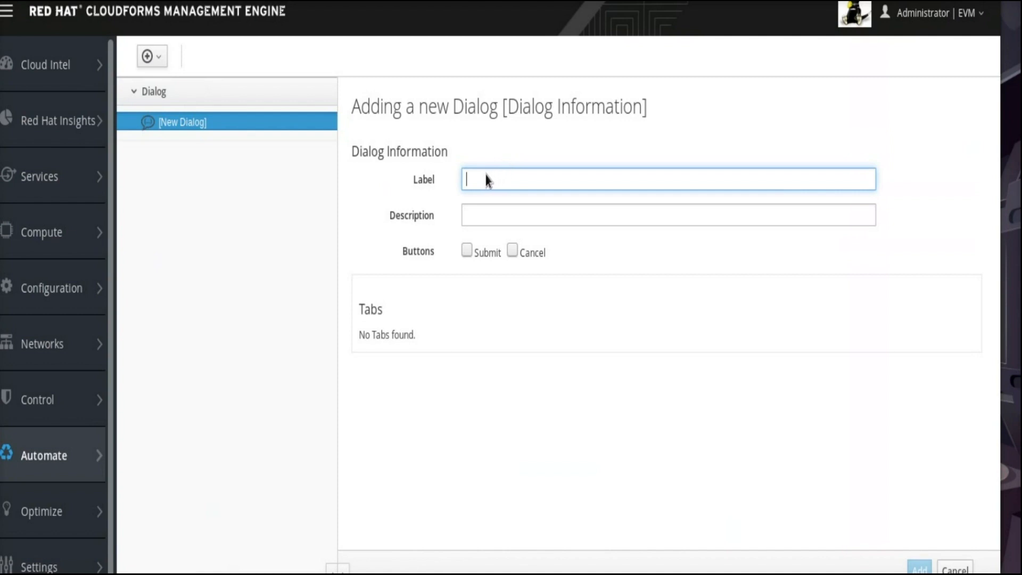
Step: Give the new dialog label and description RHEL7 with Submit and Cancel buttons enabled
{"action": "type", "text": "RHEL7"}
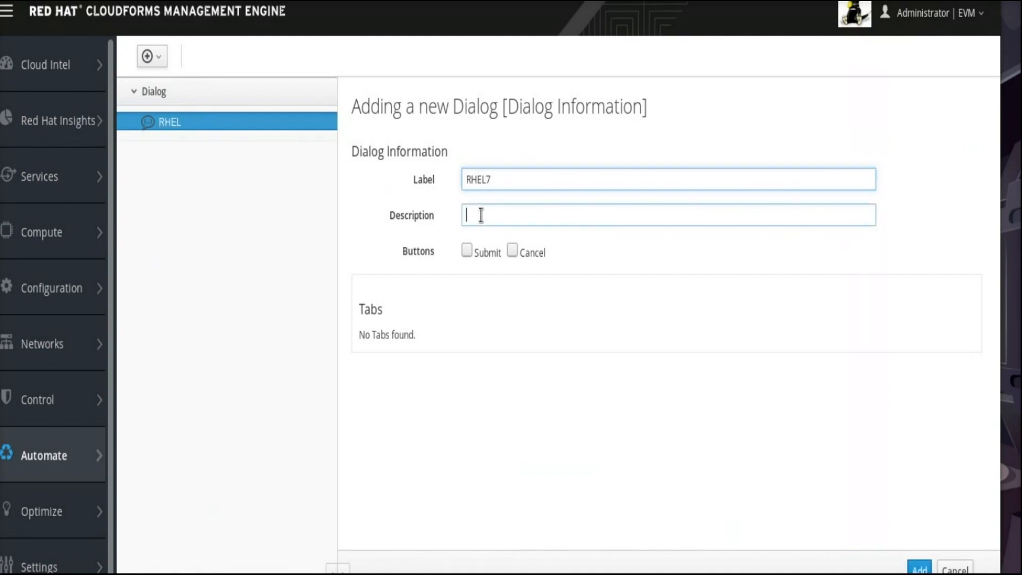
{"action": "type", "text": "r"}
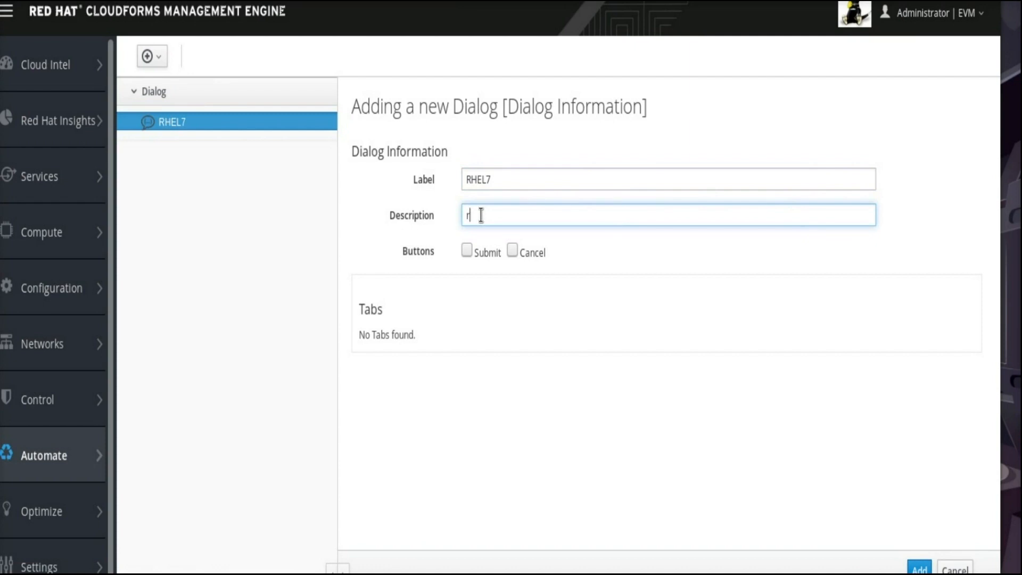
{"action": "type", "text": "HEL"}
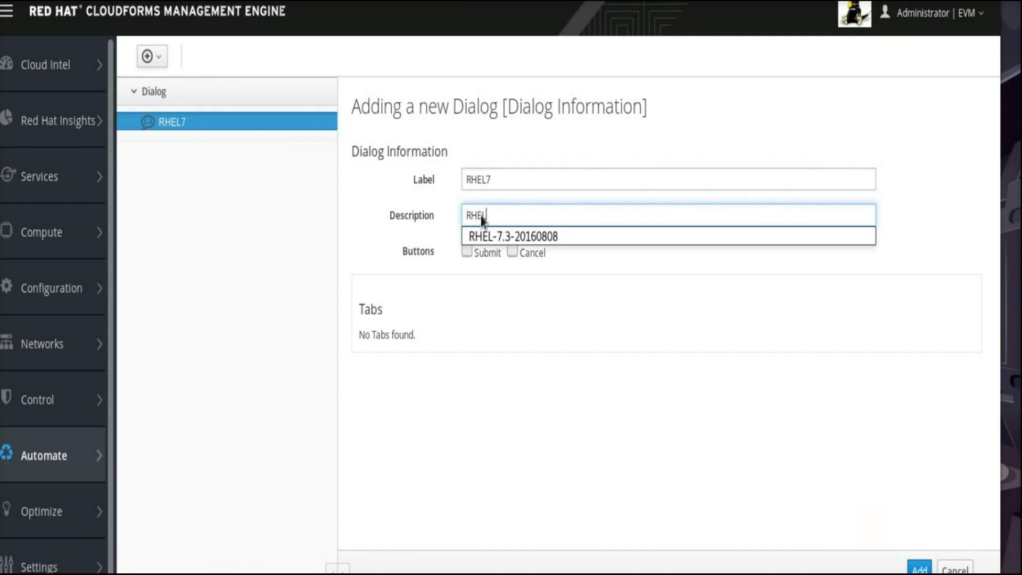
{"action": "type", "text": "7"}
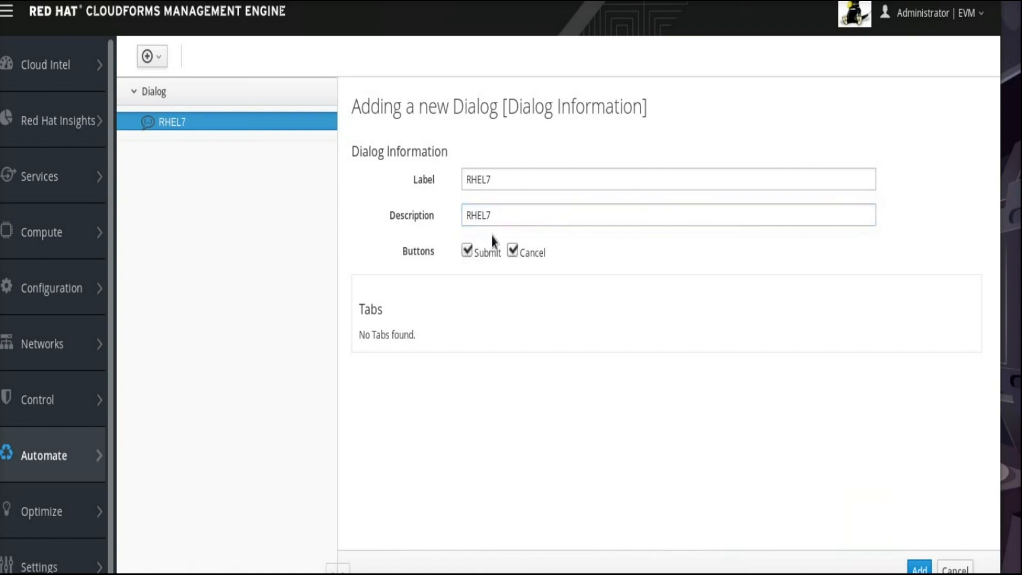
{"action": "left_click", "coordinate": [151, 57]}
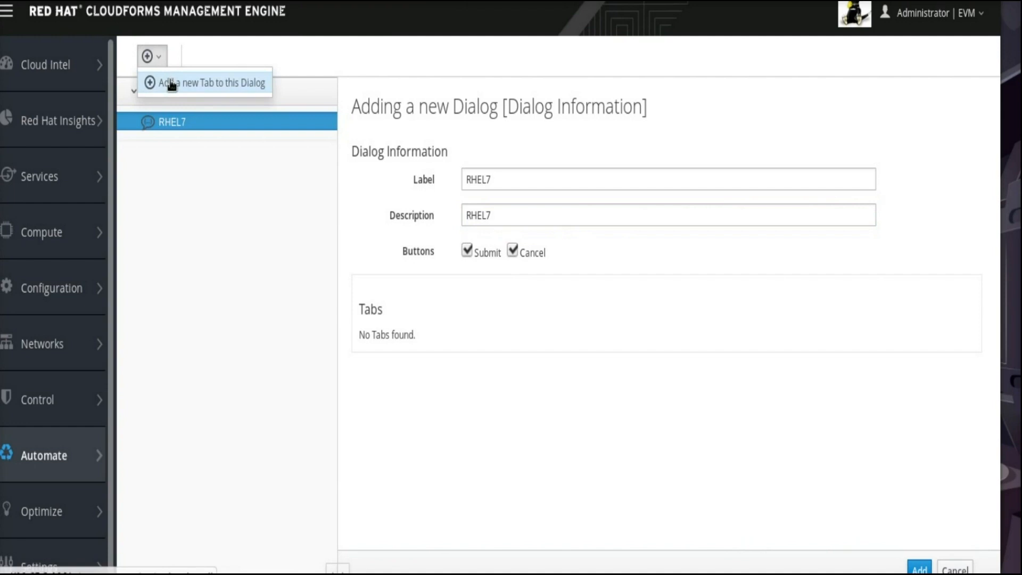
Step: Add a tab labelled basic, described as Basic, to the RHEL7 dialog
{"action": "left_click", "coordinate": [211, 82]}
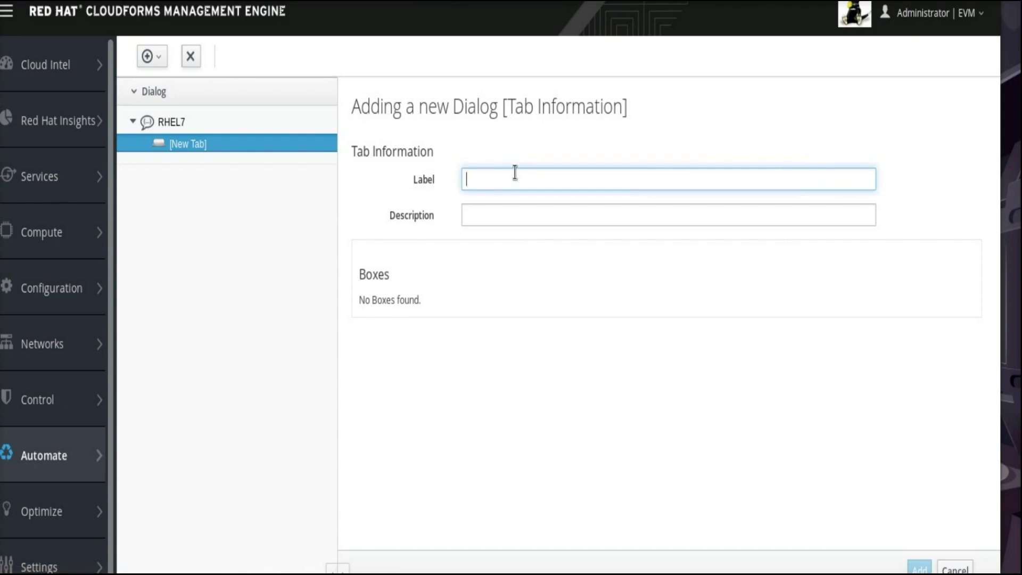
{"action": "type", "text": "basic"}
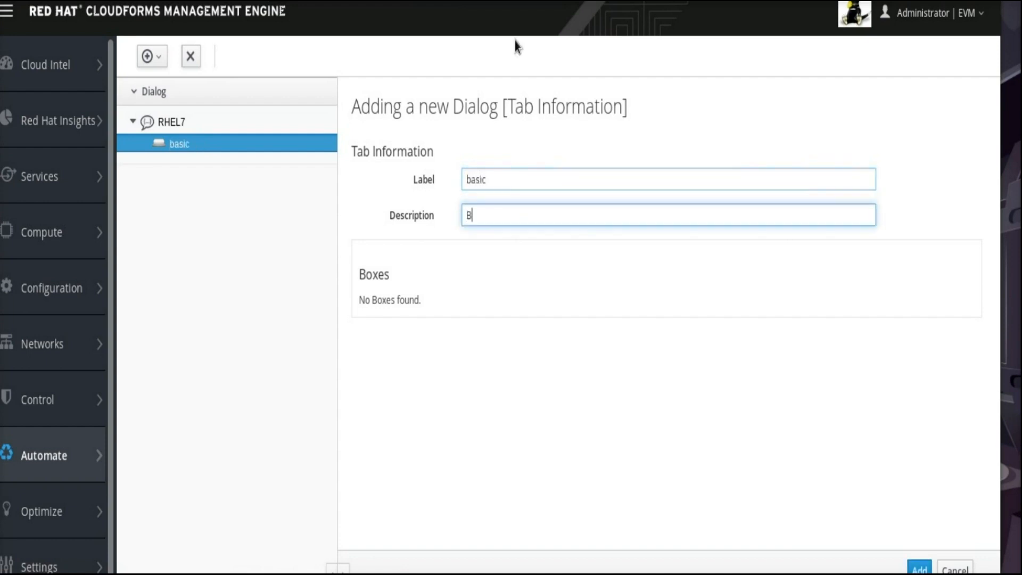
{"action": "type", "text": "asic"}
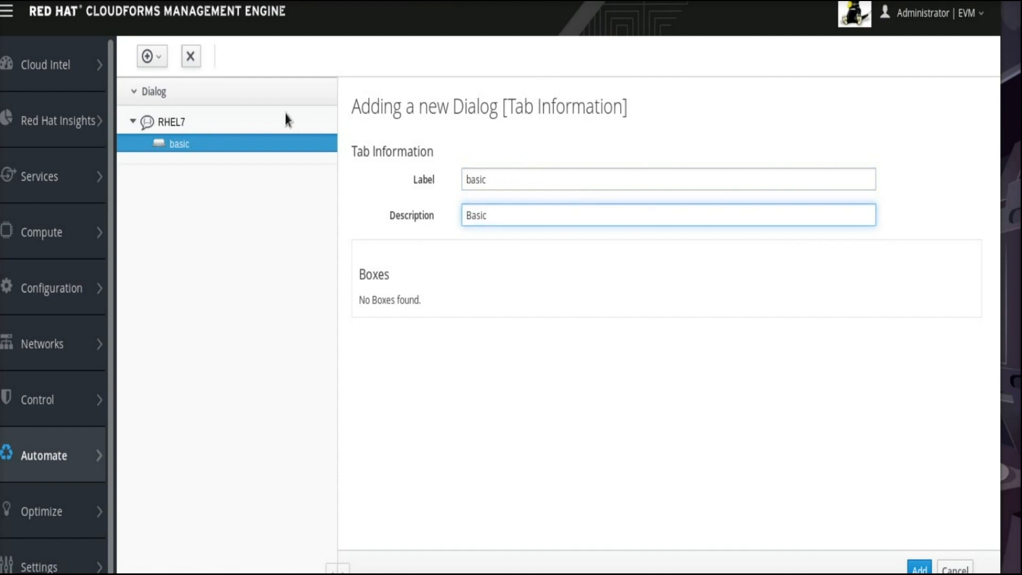
{"action": "left_click", "coordinate": [152, 57]}
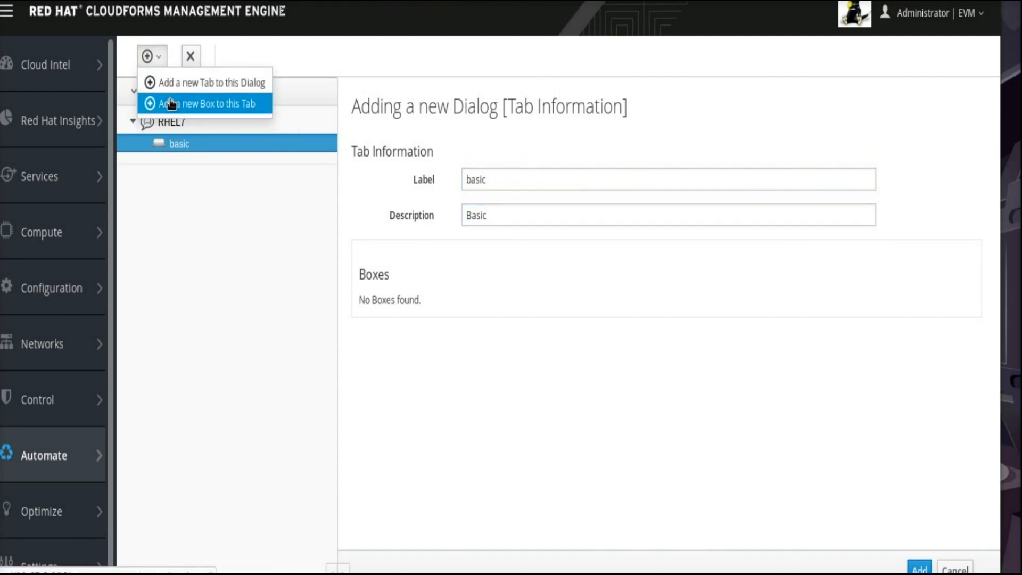
Step: Add a box labelled spec, described as Specification, to the basic tab
{"action": "left_click", "coordinate": [206, 104]}
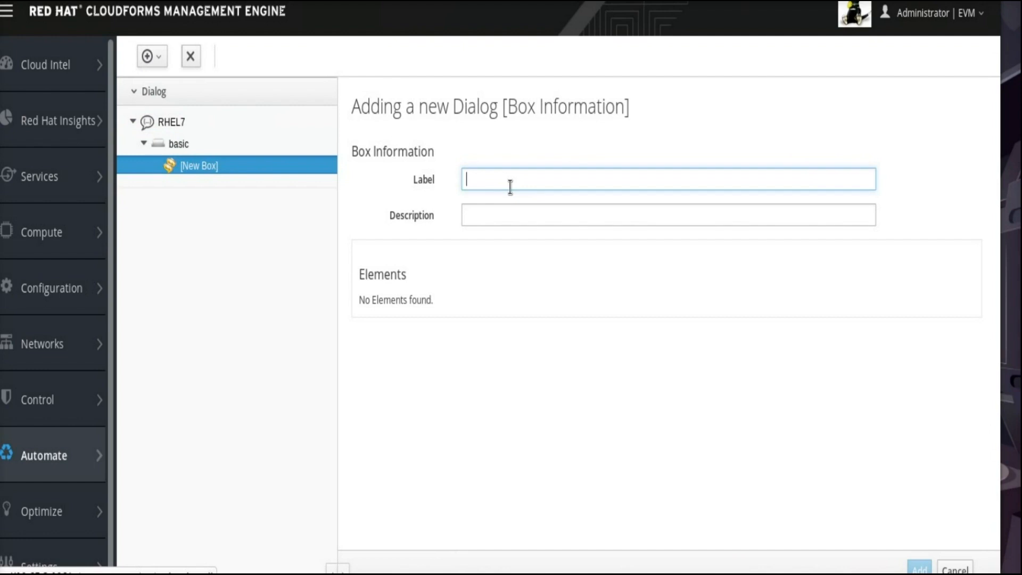
{"action": "type", "text": "spec"}
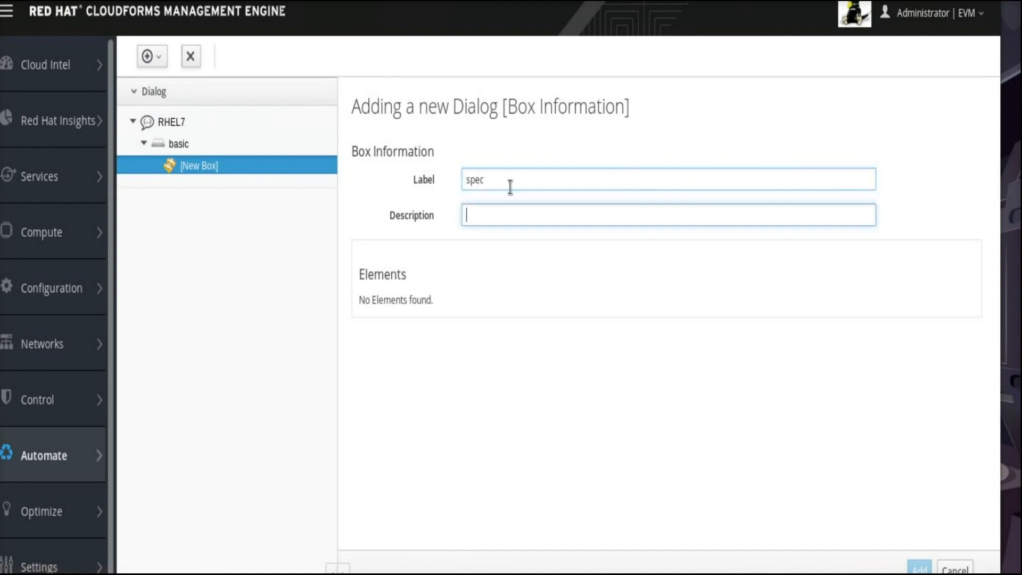
{"action": "type", "text": "Sp"}
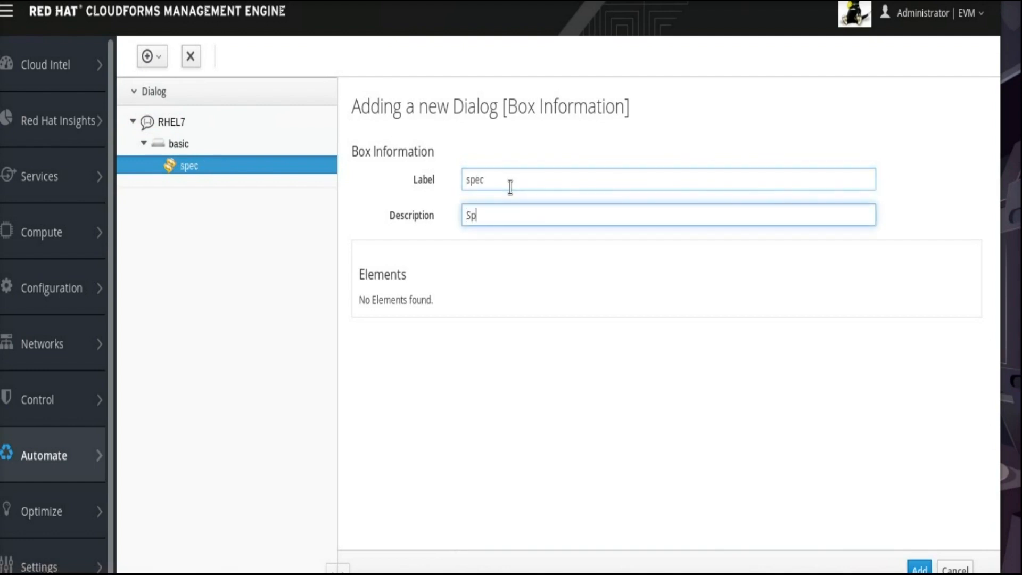
{"action": "type", "text": "ecific"}
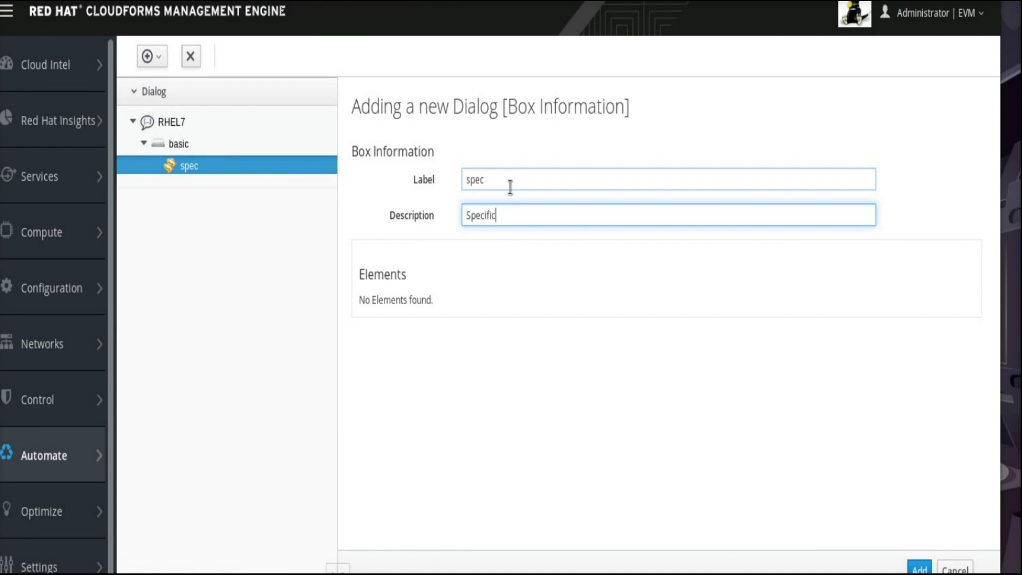
{"action": "type", "text": "ation"}
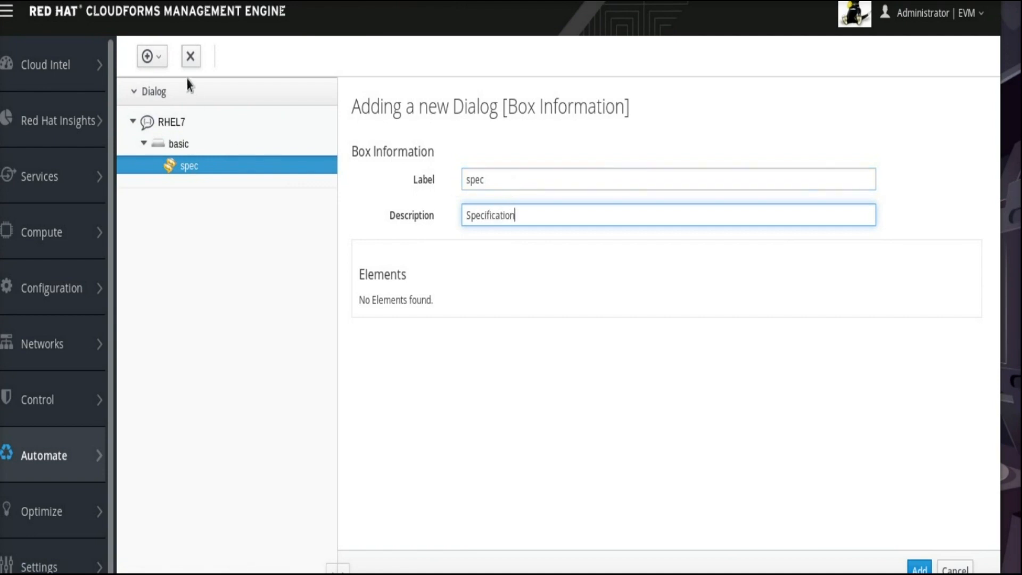
{"action": "left_click", "coordinate": [148, 55]}
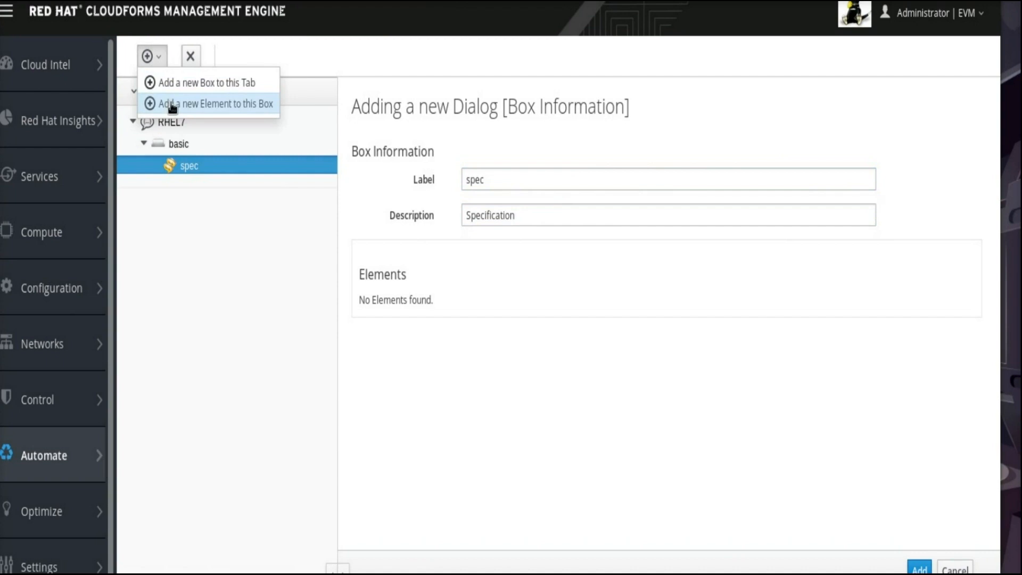
Step: Add element VM name (vm_name), description VM name, as a Text Box in the spec box
{"action": "left_click", "coordinate": [215, 103]}
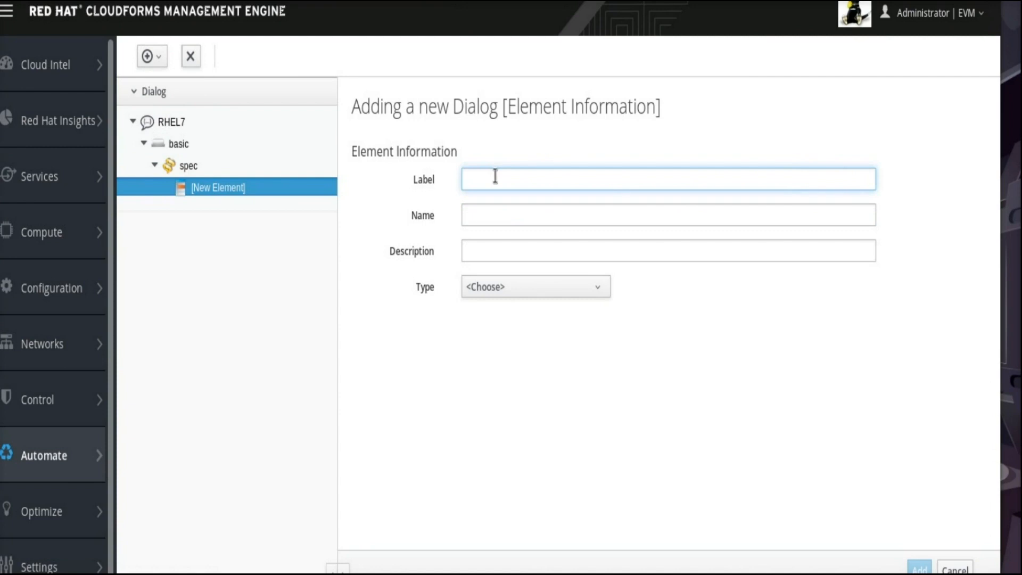
{"action": "type", "text": "VM name"}
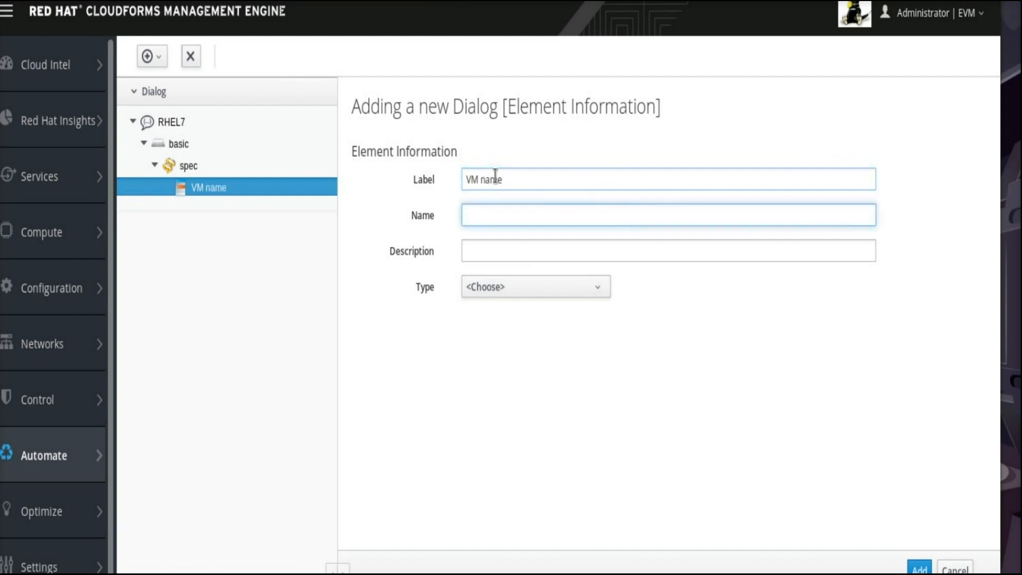
{"action": "type", "text": "vm_name"}
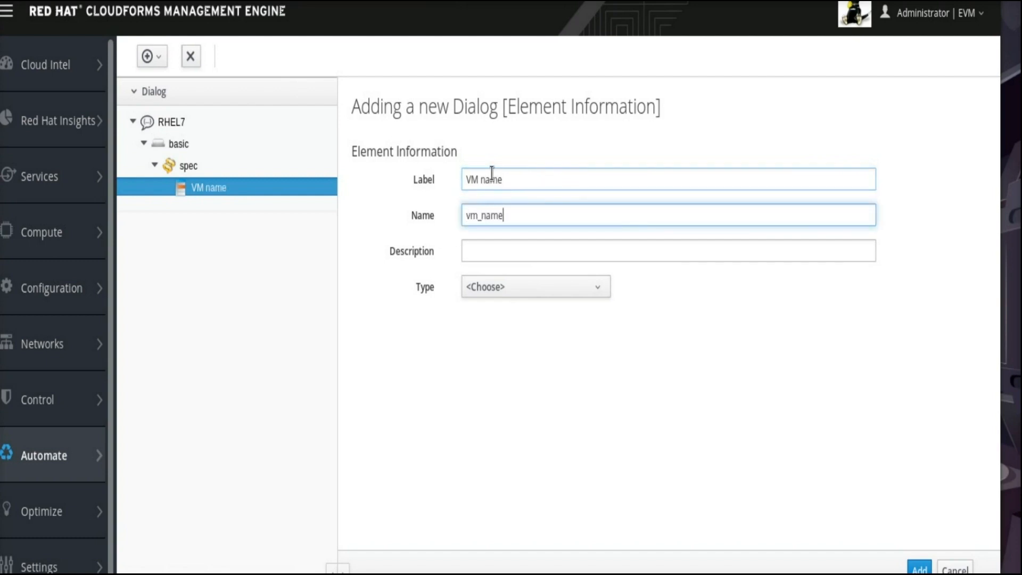
{"action": "type", "text": "VM n"}
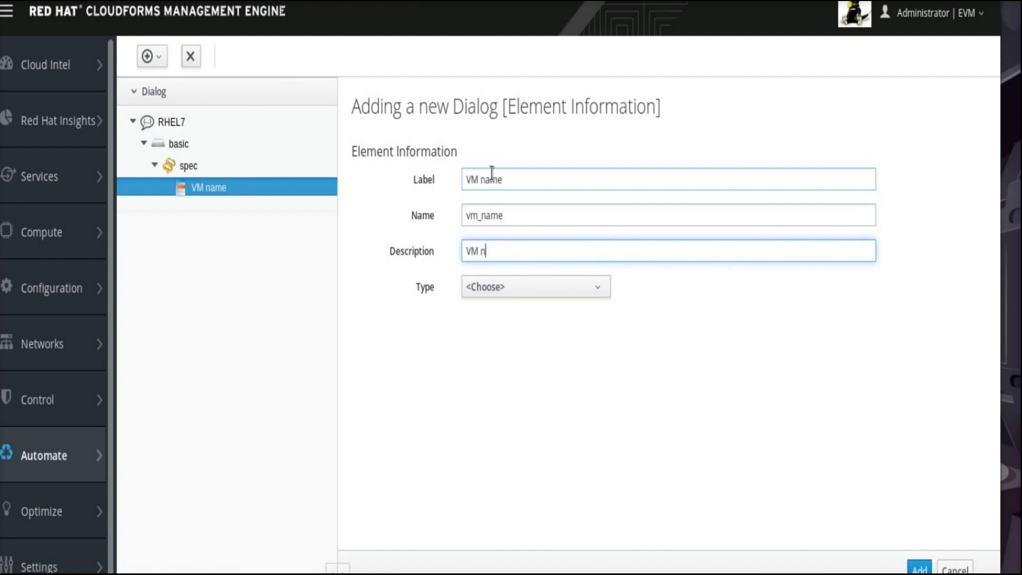
{"action": "type", "text": "ame"}
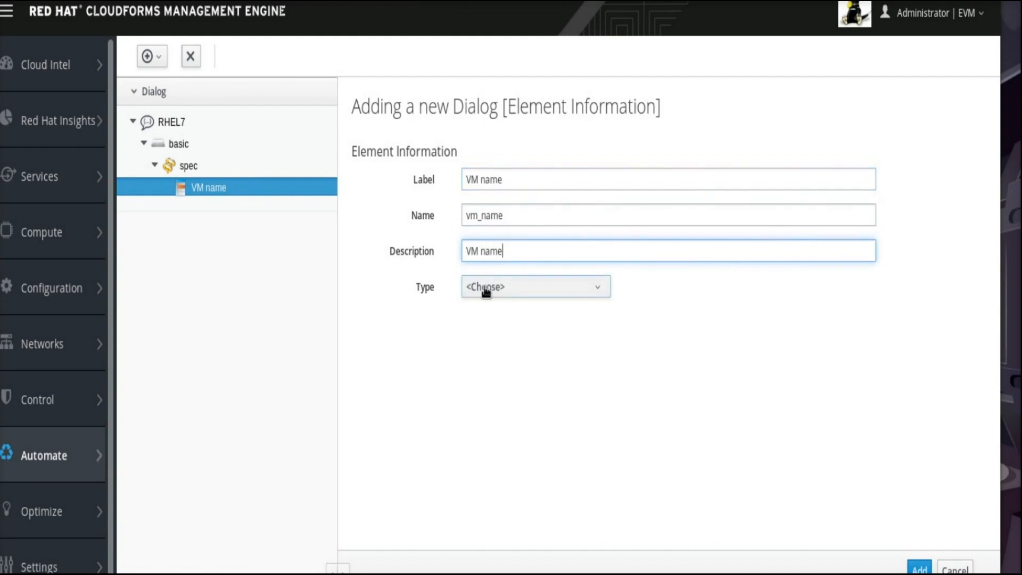
{"action": "left_click", "coordinate": [534, 287]}
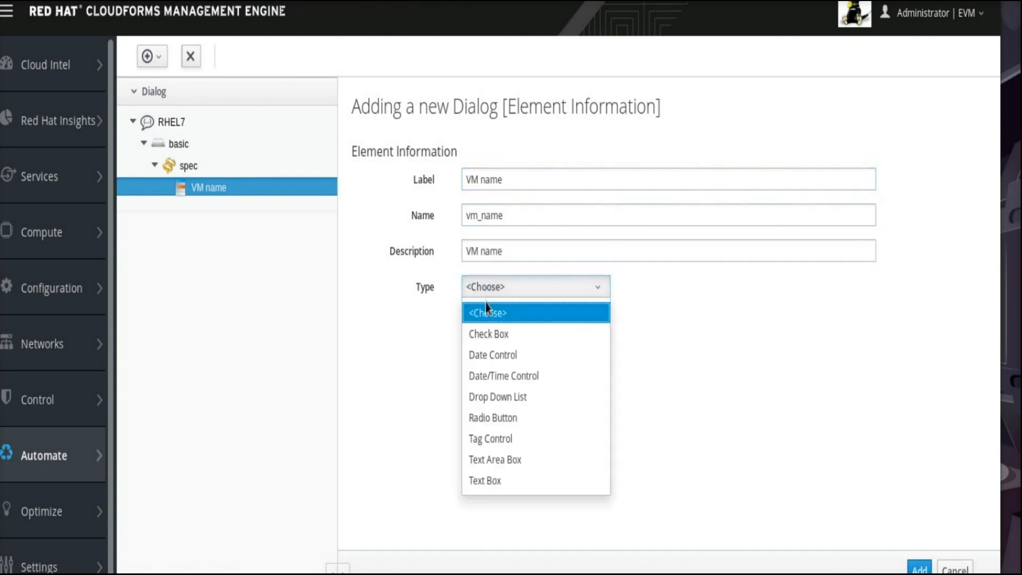
{"action": "mouse_move", "coordinate": [485, 480]}
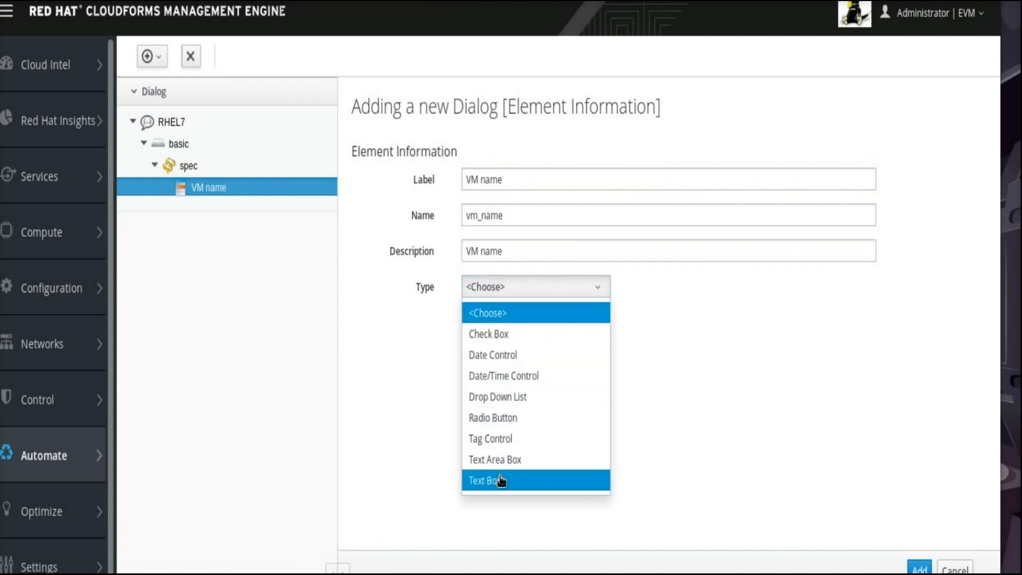
{"action": "left_click", "coordinate": [486, 481]}
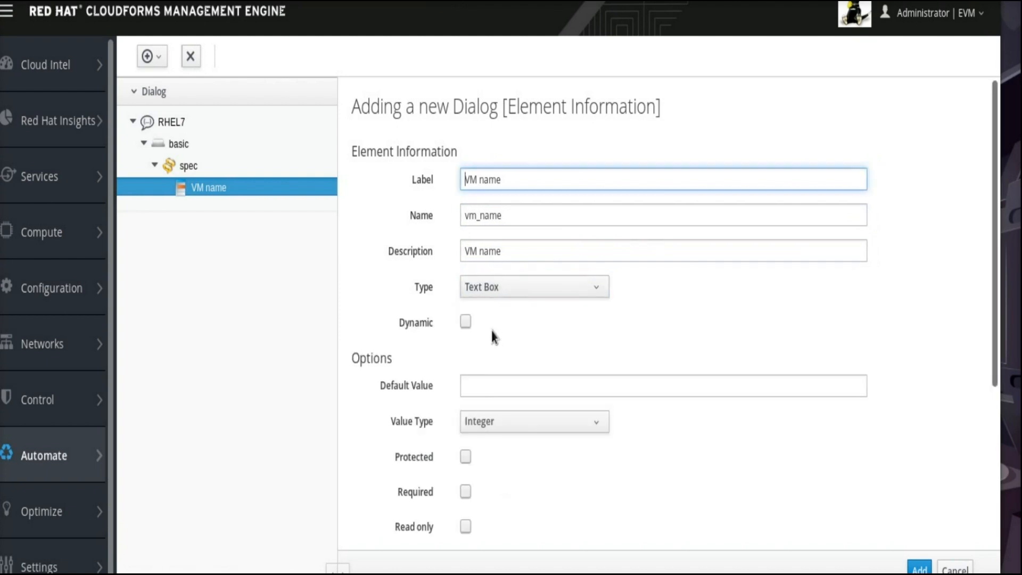
Step: Give the VM name element default value changeme and value type String
{"action": "left_click", "coordinate": [662, 386]}
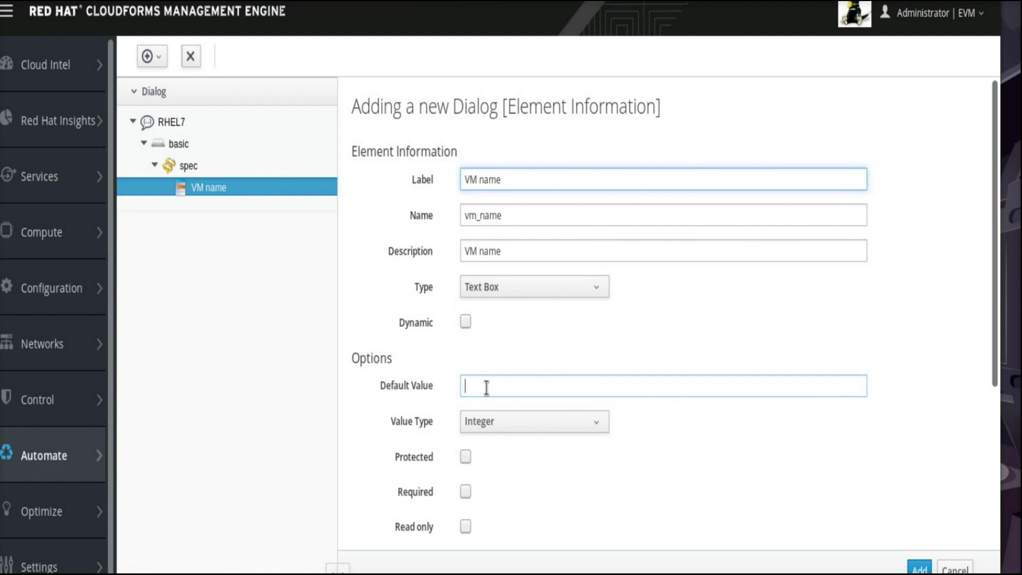
{"action": "type", "text": "chan"}
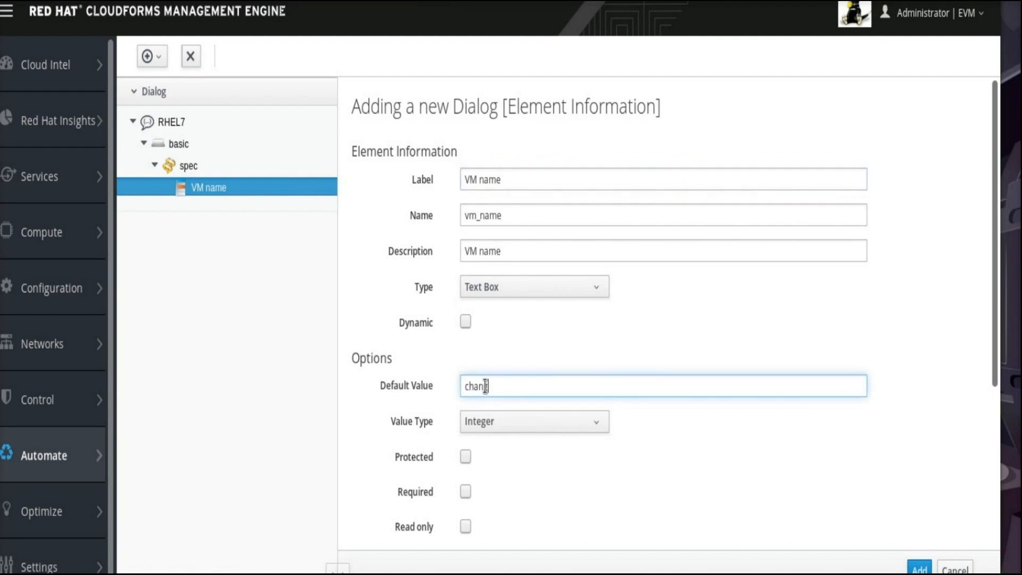
{"action": "type", "text": "geme"}
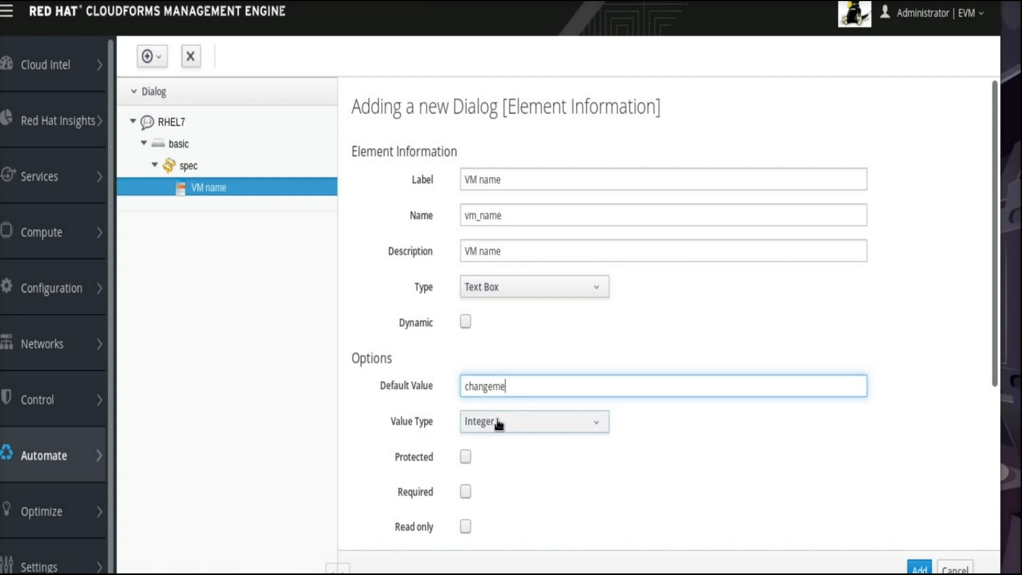
{"action": "left_click", "coordinate": [534, 422]}
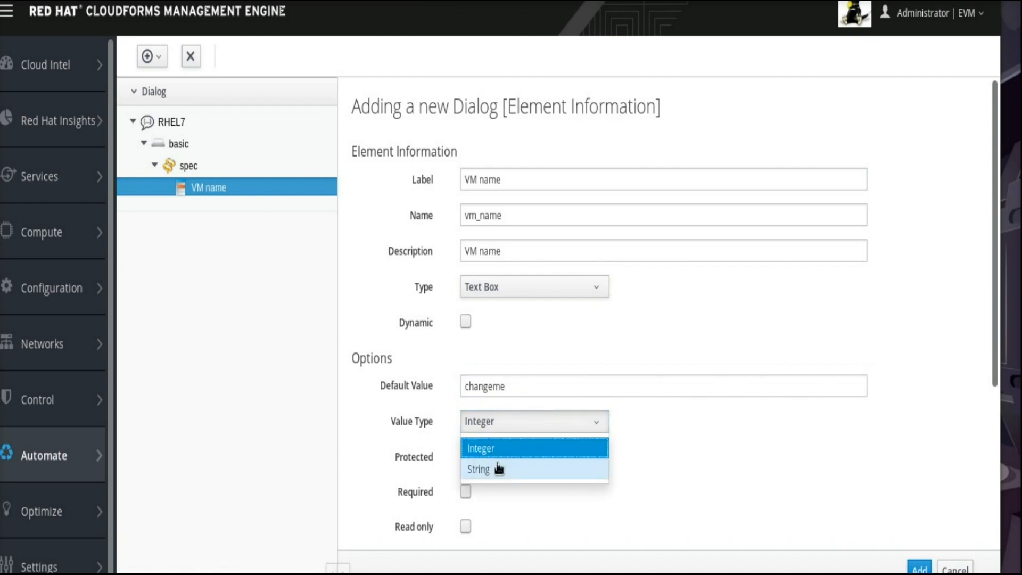
{"action": "mouse_move", "coordinate": [495, 470]}
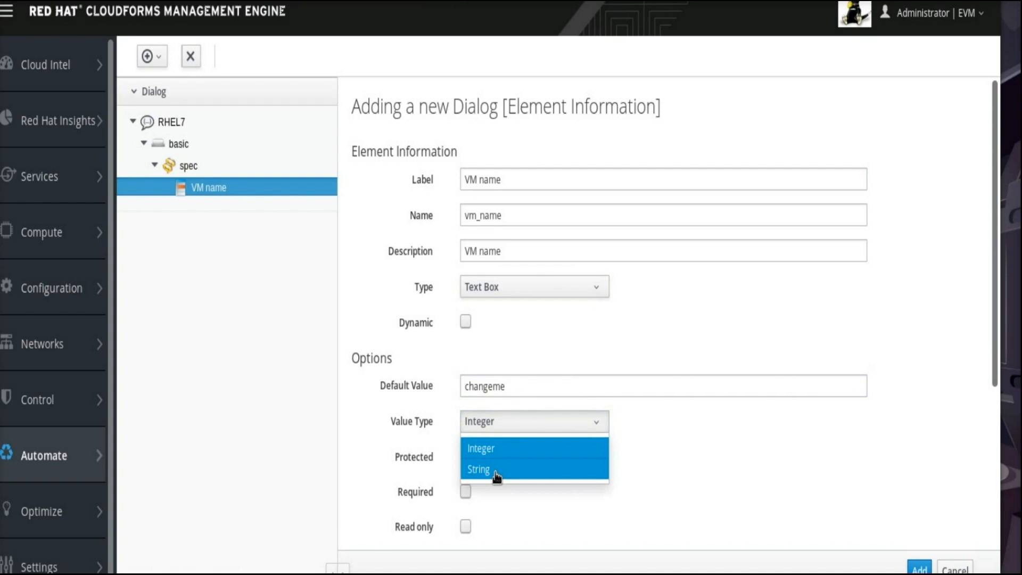
{"action": "left_click", "coordinate": [478, 470]}
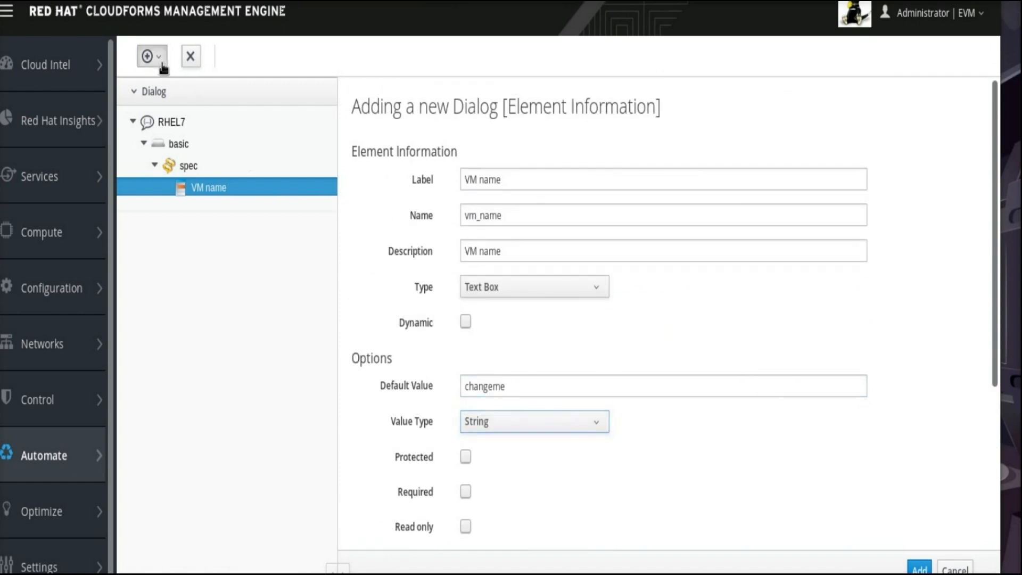
{"action": "left_click", "coordinate": [150, 56]}
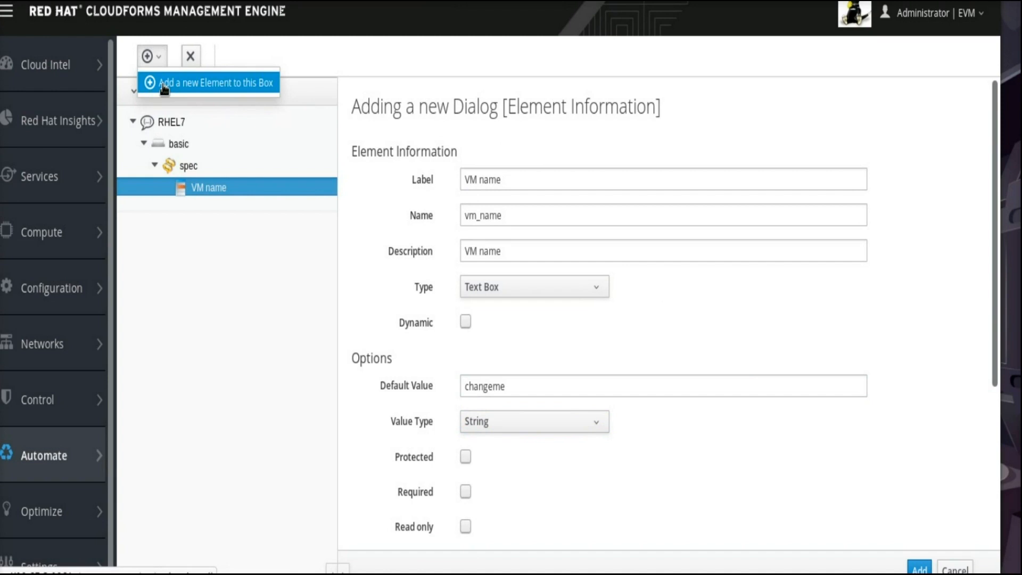
Step: Add a Flavor (instance_type) text box element defaulting to m1.tiny, String type
{"action": "left_click", "coordinate": [214, 83]}
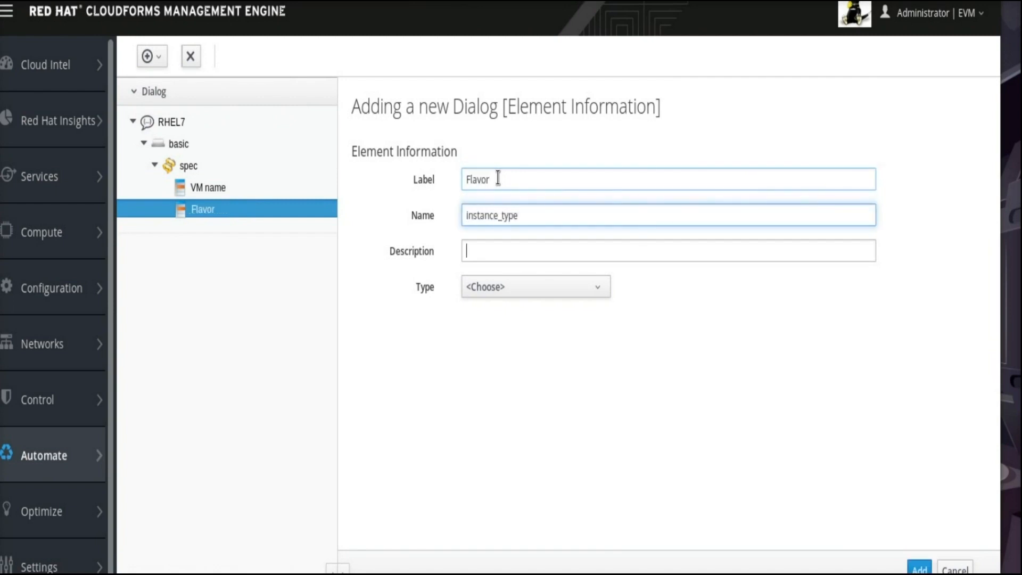
{"action": "type", "text": "Flavor"}
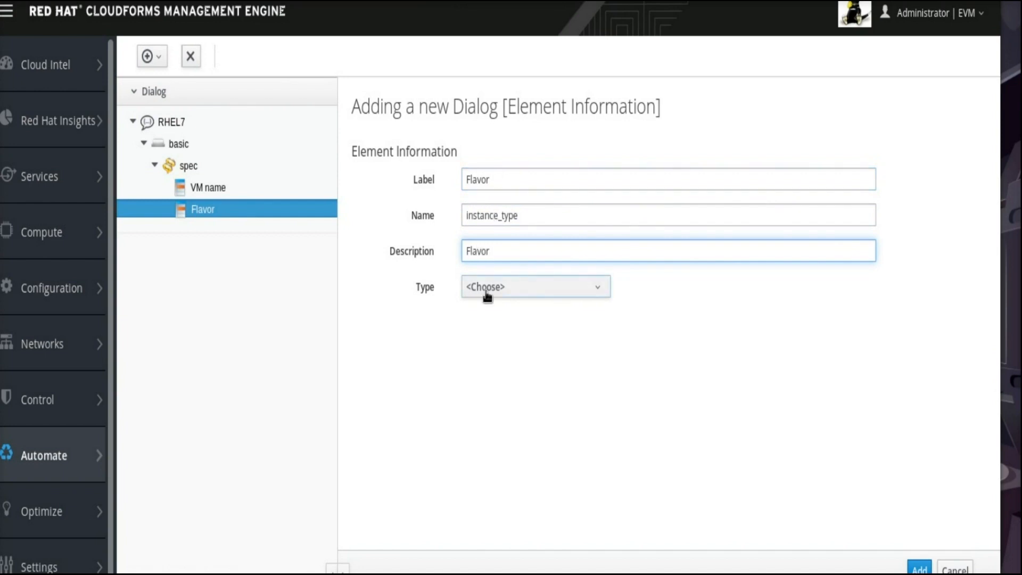
{"action": "left_click", "coordinate": [534, 286]}
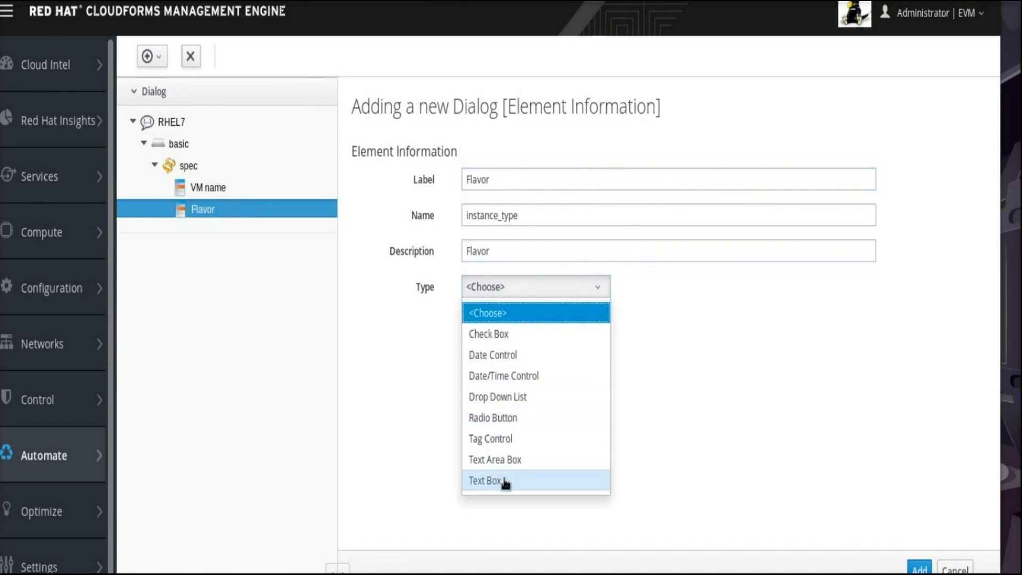
{"action": "left_click", "coordinate": [486, 480]}
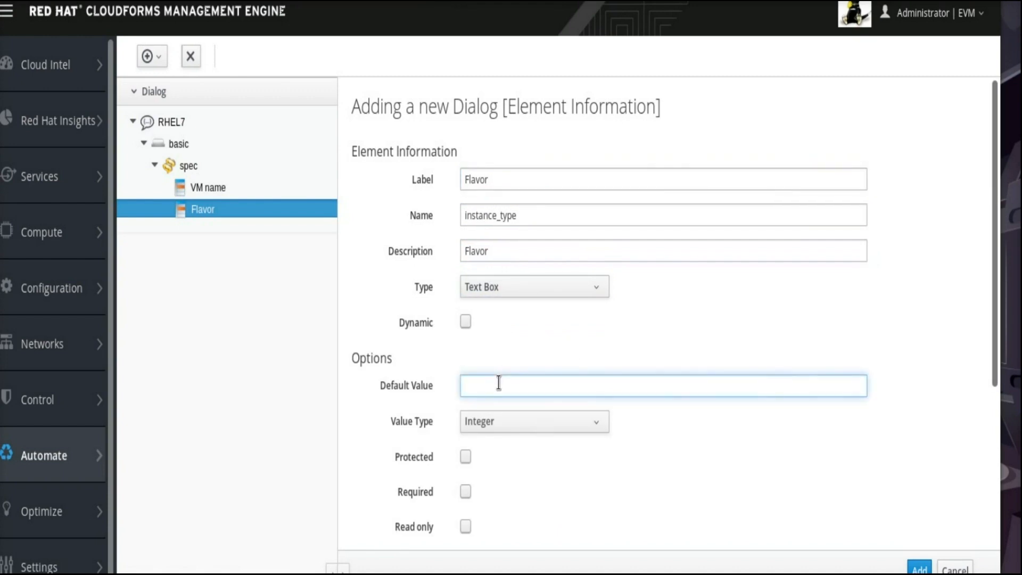
{"action": "type", "text": "m1"}
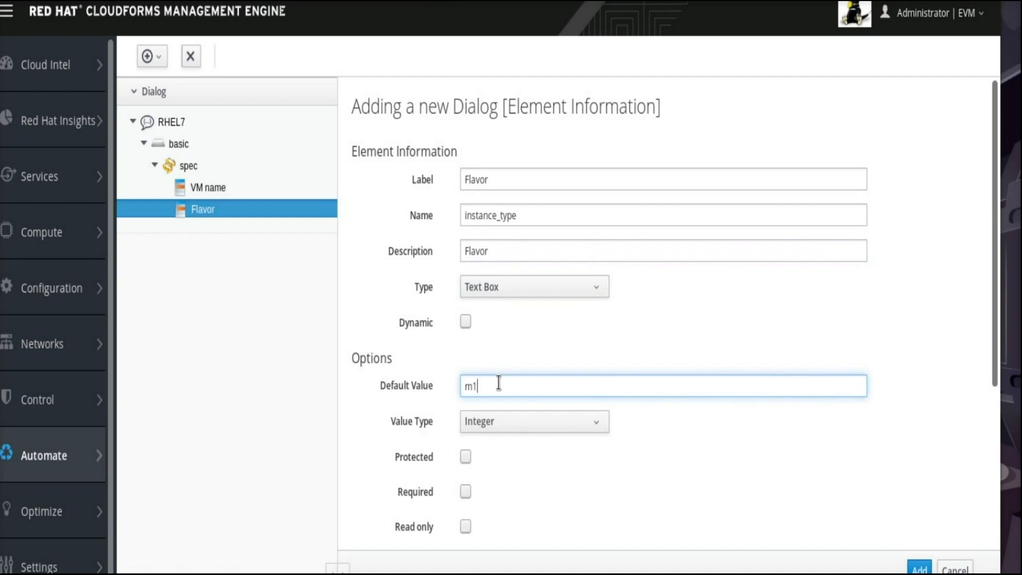
{"action": "type", "text": ".tiny"}
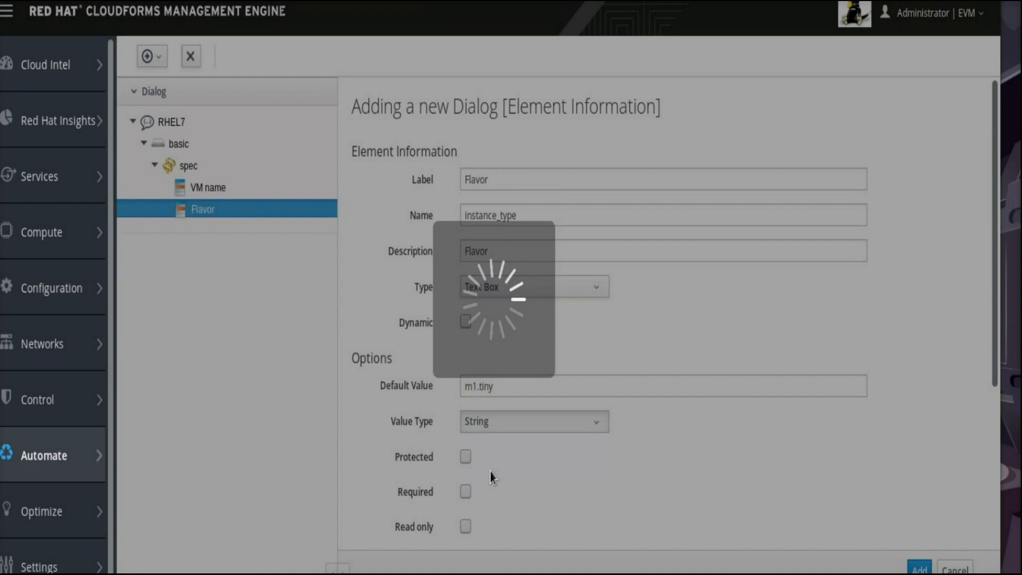
{"action": "left_click", "coordinate": [151, 55]}
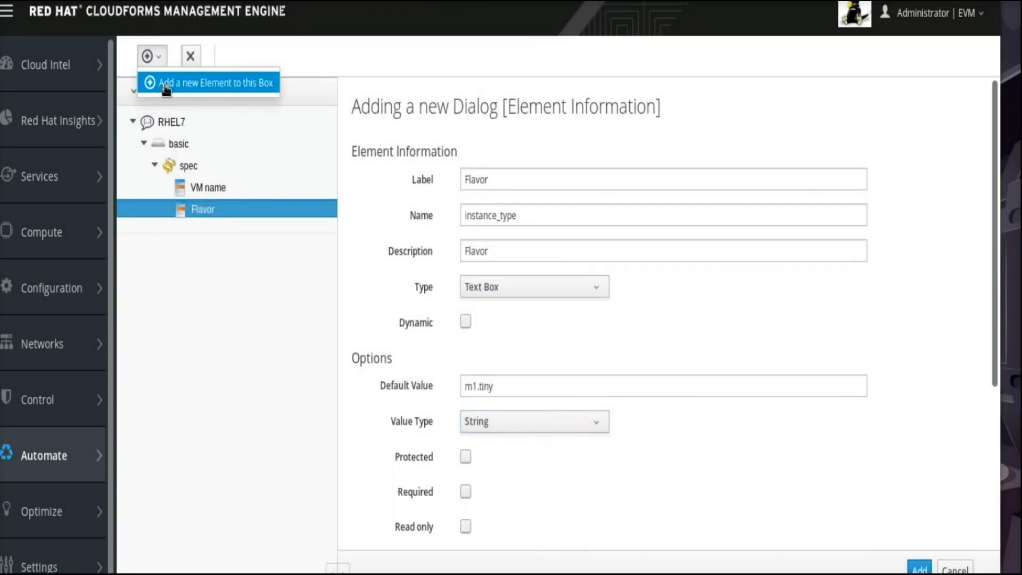
Step: Add element Tenant (cloud_tenant), description Tenant, as a Text Box
{"action": "left_click", "coordinate": [214, 83]}
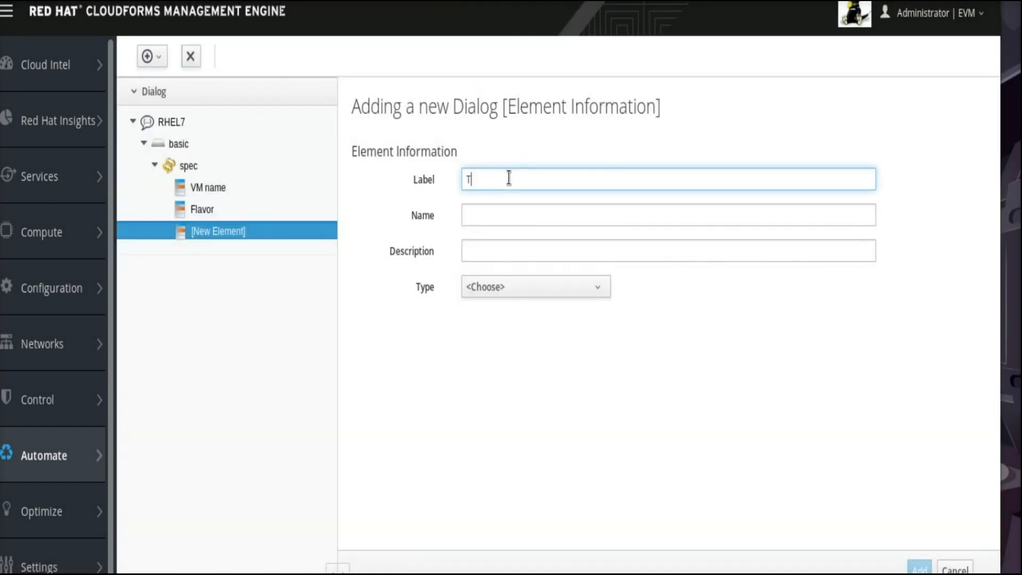
{"action": "type", "text": "enant"}
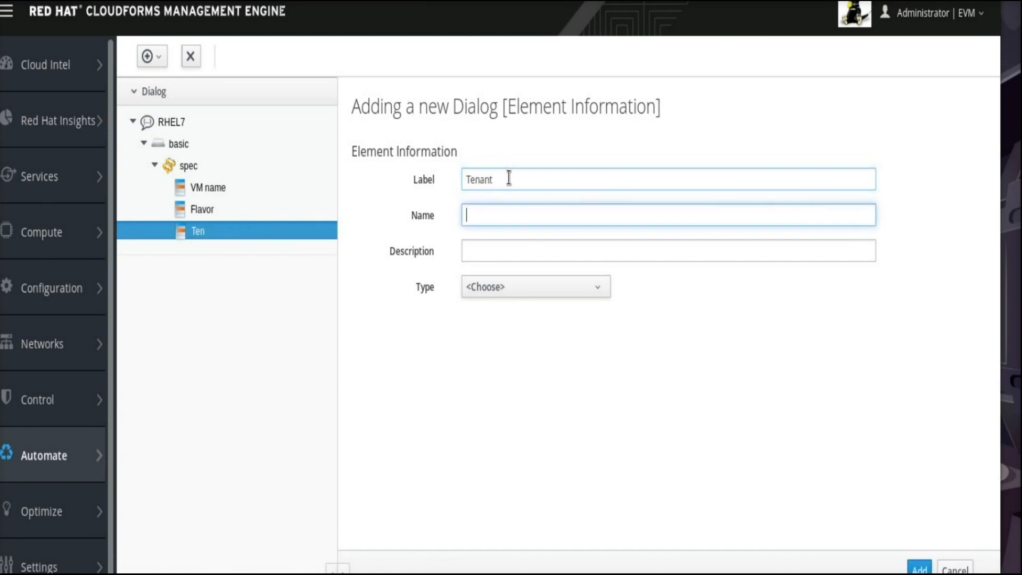
{"action": "type", "text": "cloud_tenant"}
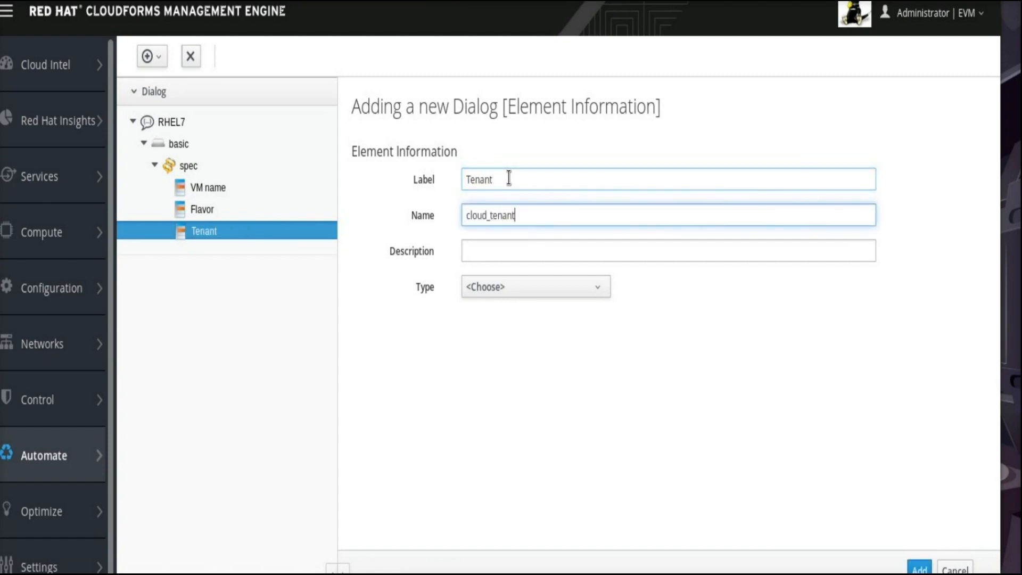
{"action": "type", "text": "Ten"}
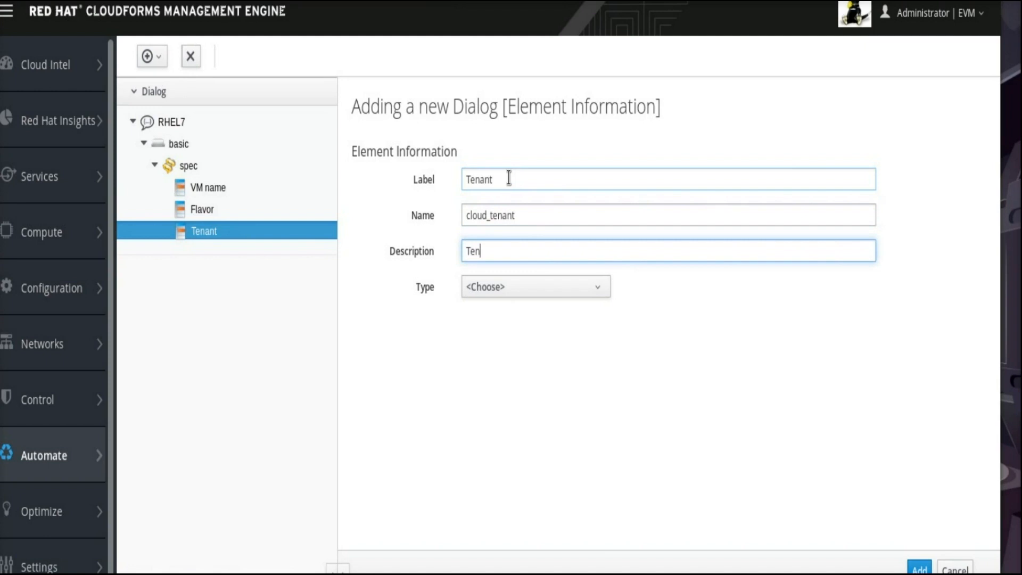
{"action": "type", "text": "ant"}
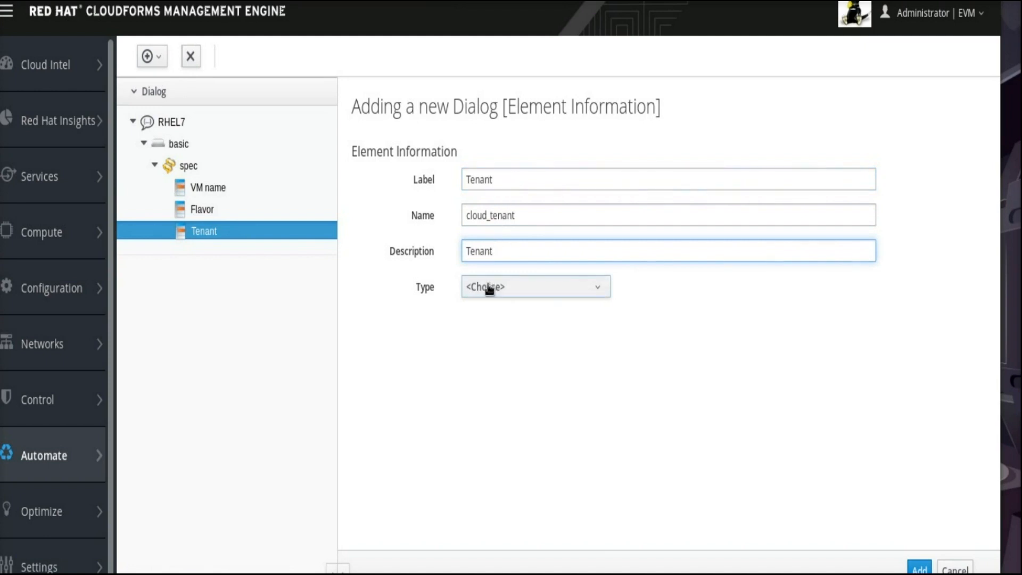
{"action": "left_click", "coordinate": [535, 286]}
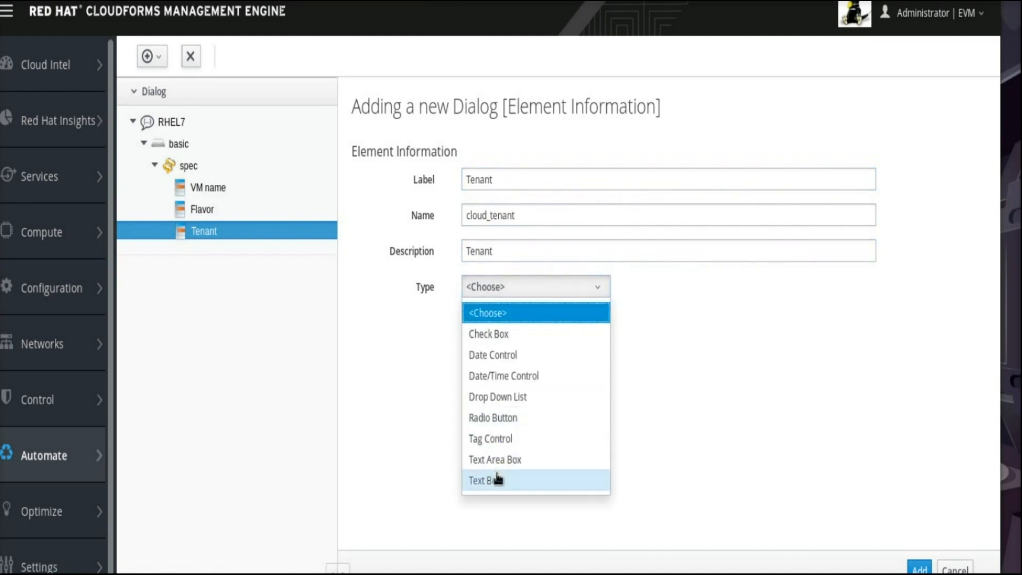
{"action": "left_click", "coordinate": [486, 480]}
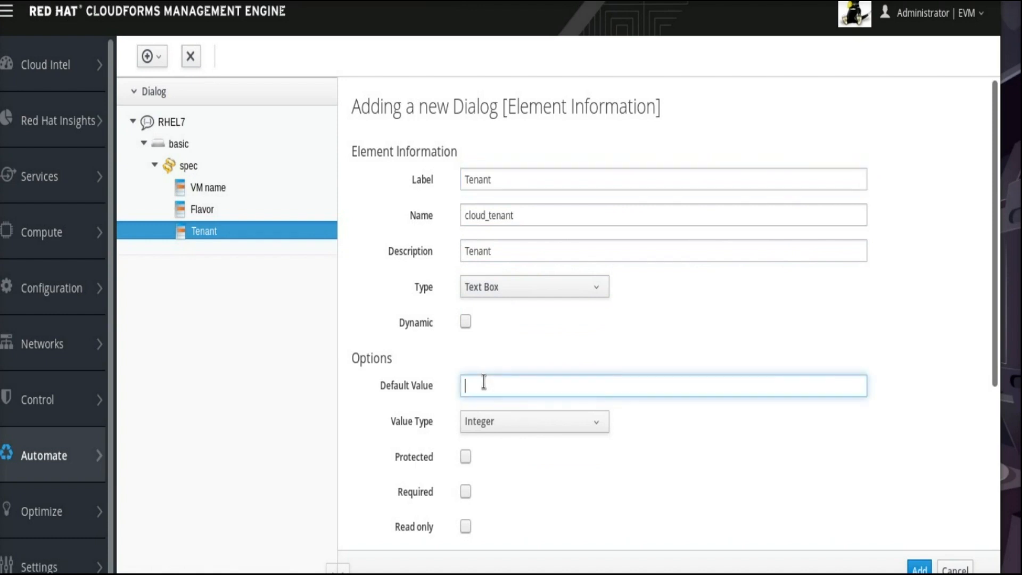
Step: Give the Tenant element default value admin and value type String
{"action": "type", "text": "admin"}
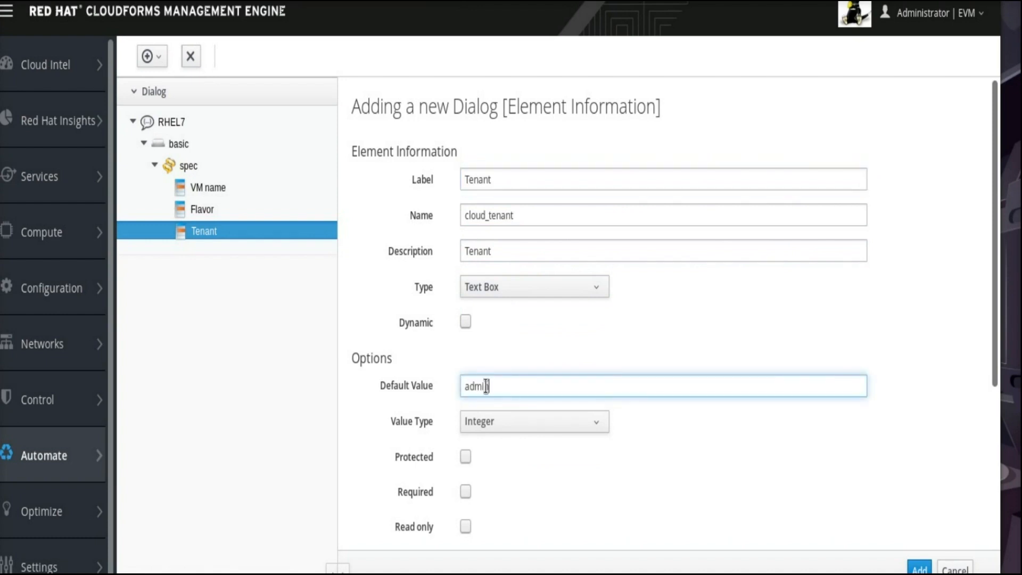
{"action": "left_click", "coordinate": [532, 422]}
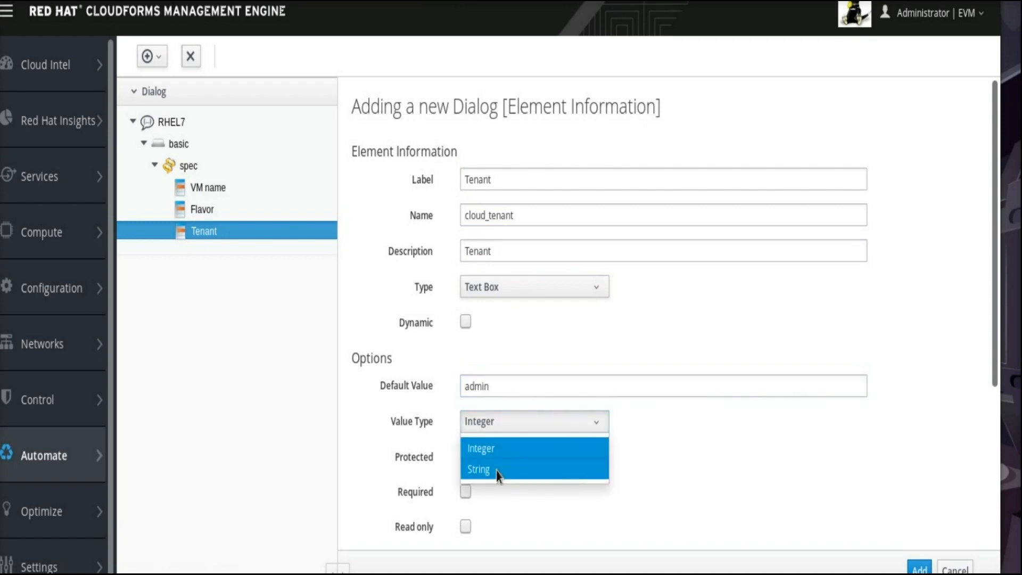
{"action": "left_click", "coordinate": [478, 469]}
{"action": "type", "text": "N"}
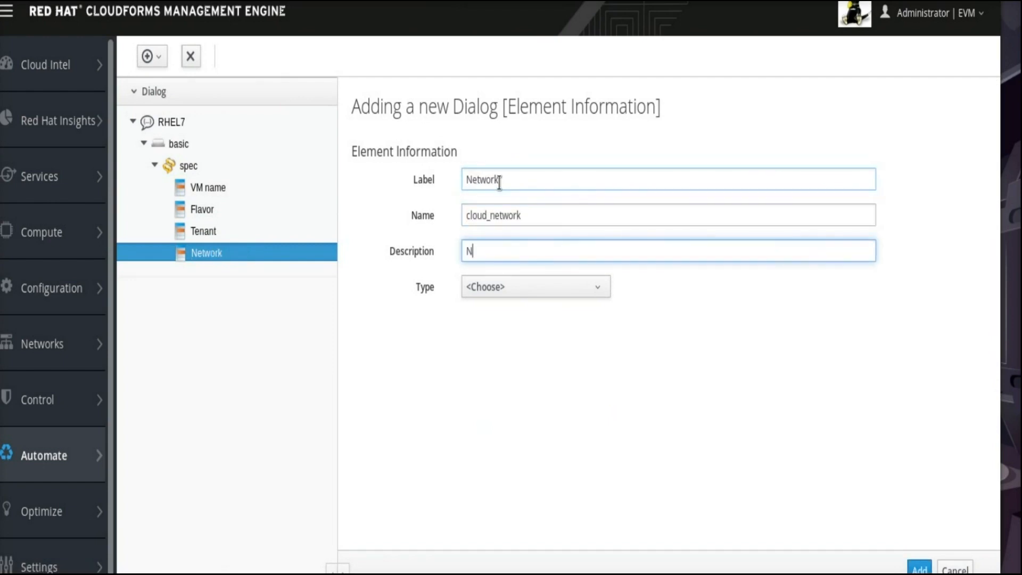
Step: Make the Network element a String text box and save the RHEL7 dialog
{"action": "left_click", "coordinate": [534, 287]}
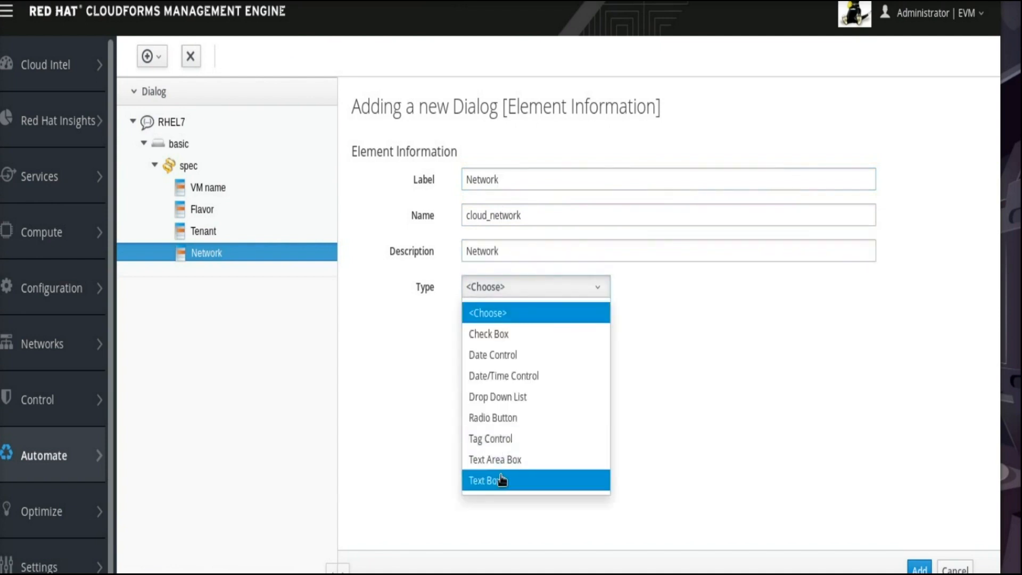
{"action": "left_click", "coordinate": [488, 480]}
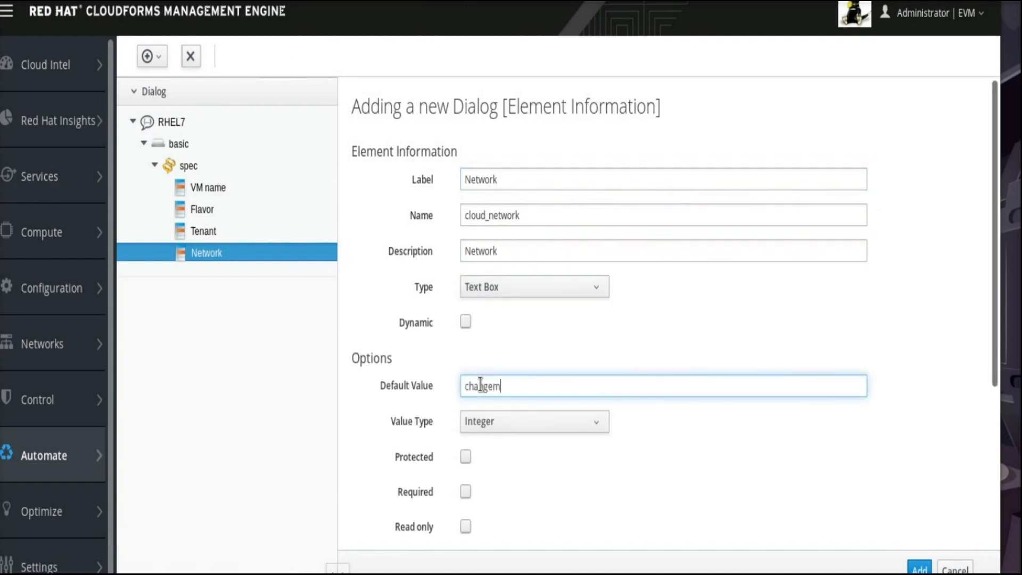
{"action": "left_click", "coordinate": [532, 421]}
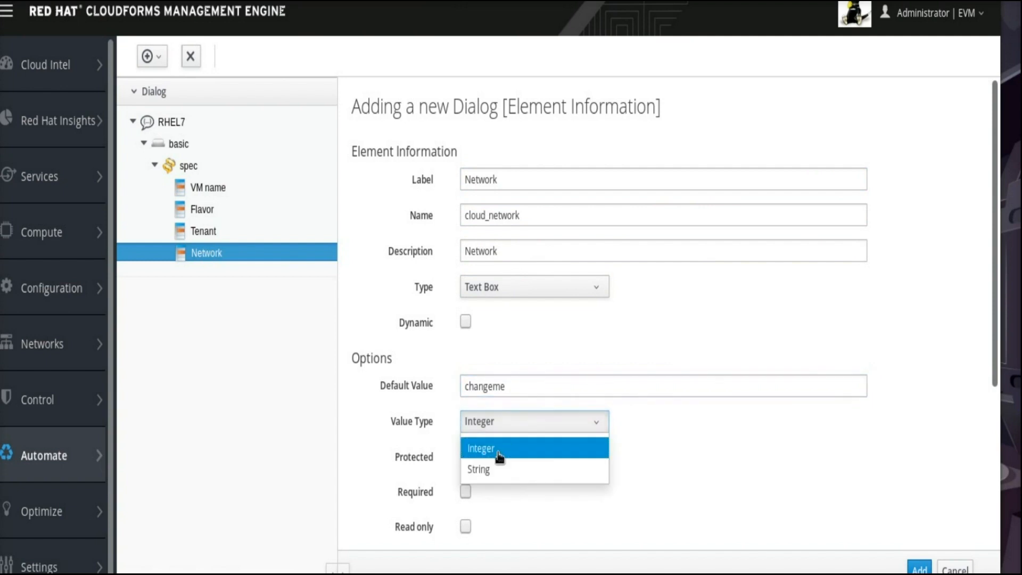
{"action": "left_click", "coordinate": [478, 469]}
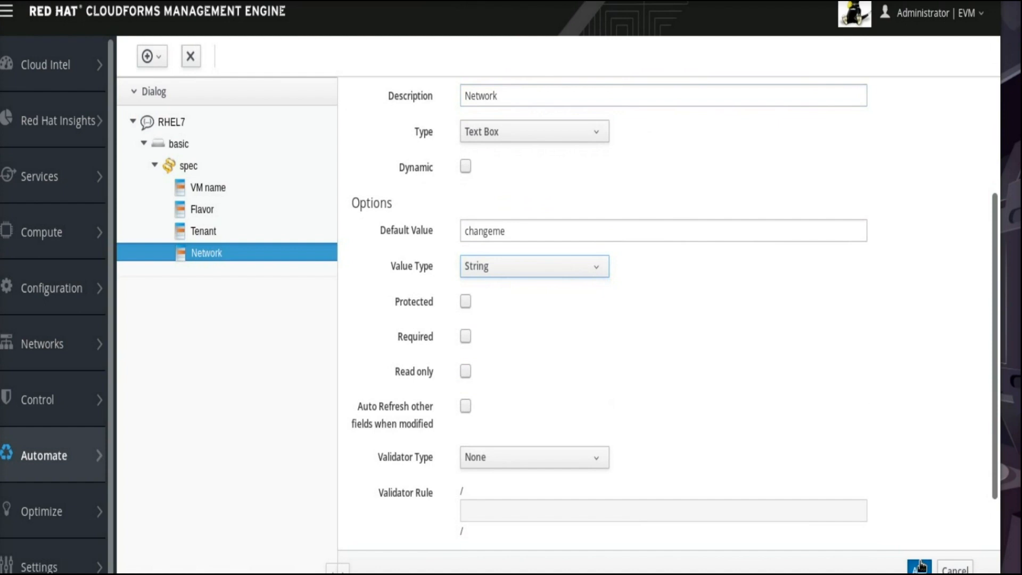
{"action": "left_click", "coordinate": [919, 565]}
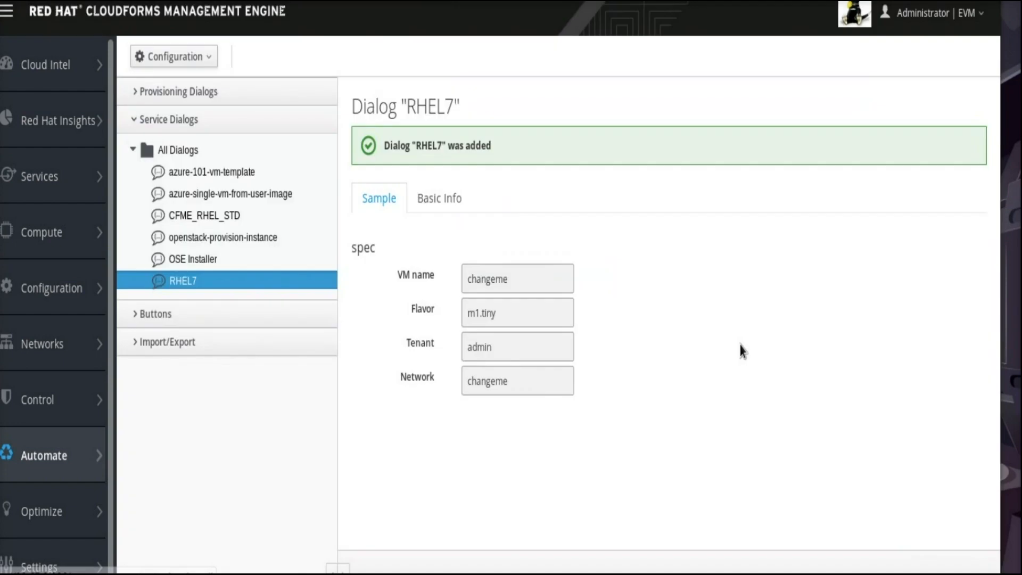
{"action": "mouse_move", "coordinate": [702, 352]}
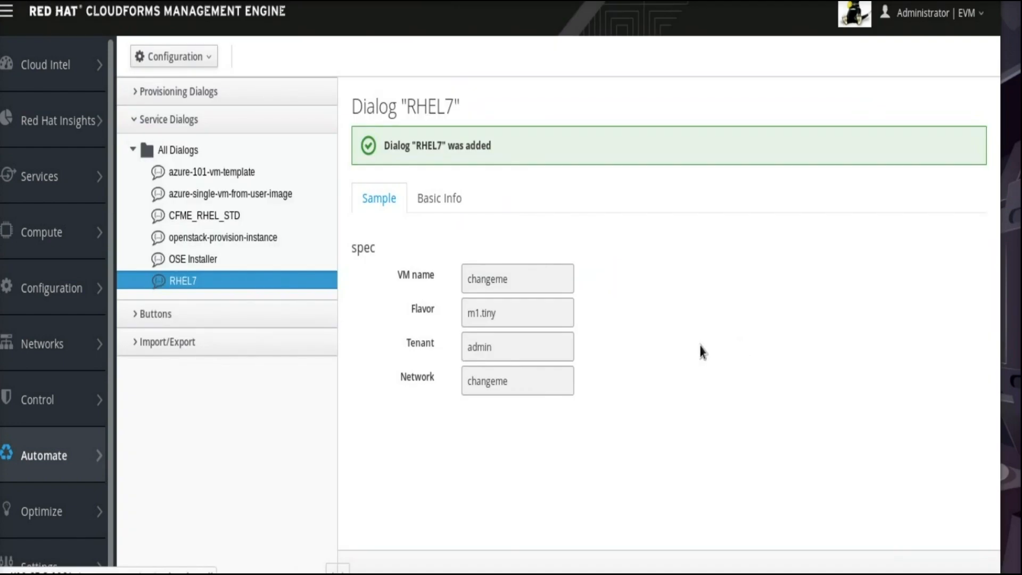
{"action": "mouse_move", "coordinate": [356, 335]}
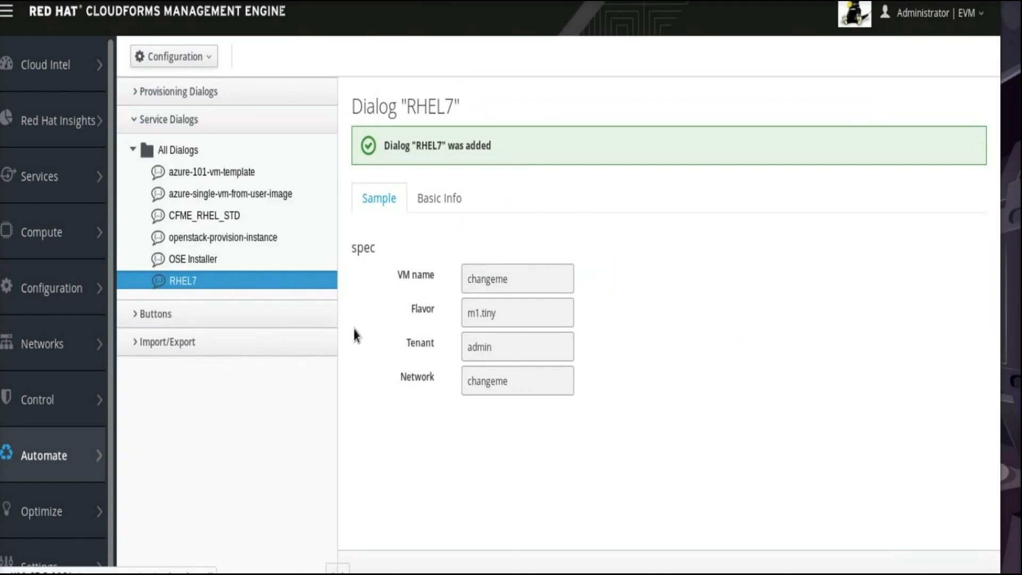
Step: Reveal the Services navigation submenu
{"action": "left_click", "coordinate": [39, 176]}
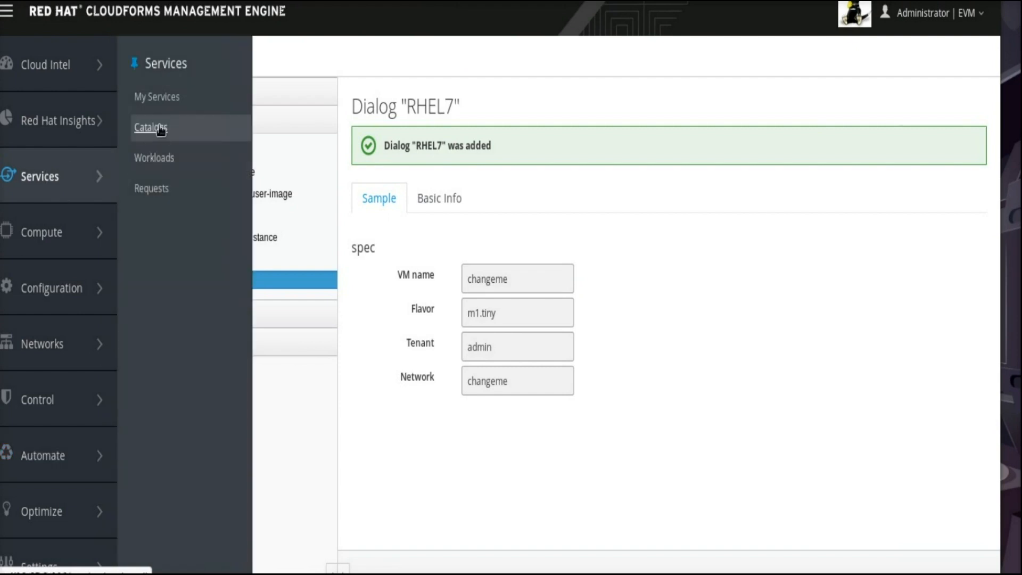
Step: Start a new catalog item from the Catalog Items accordion under Services > Catalogs
{"action": "left_click", "coordinate": [150, 126]}
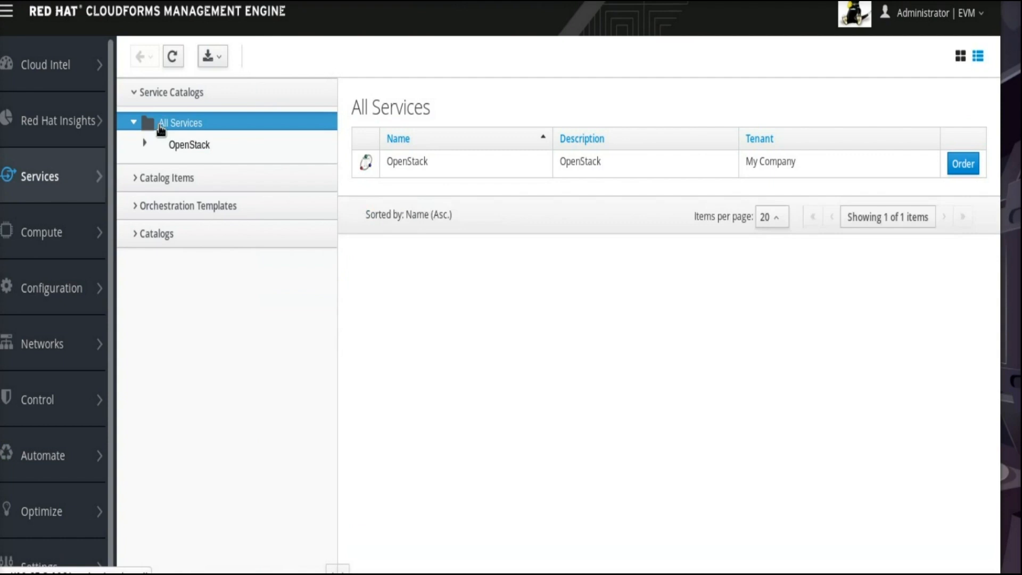
{"action": "left_click", "coordinate": [168, 177]}
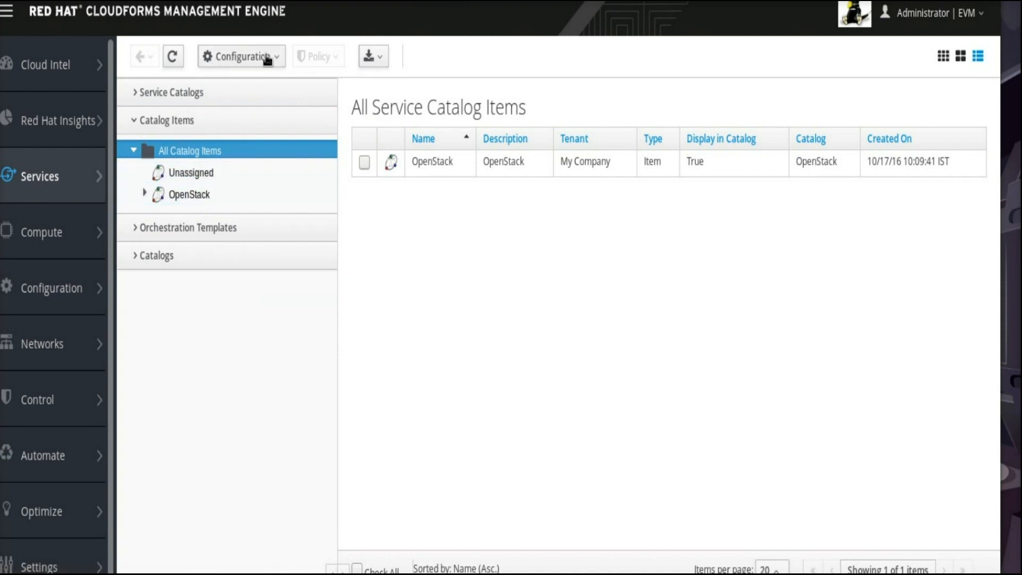
{"action": "left_click", "coordinate": [240, 57]}
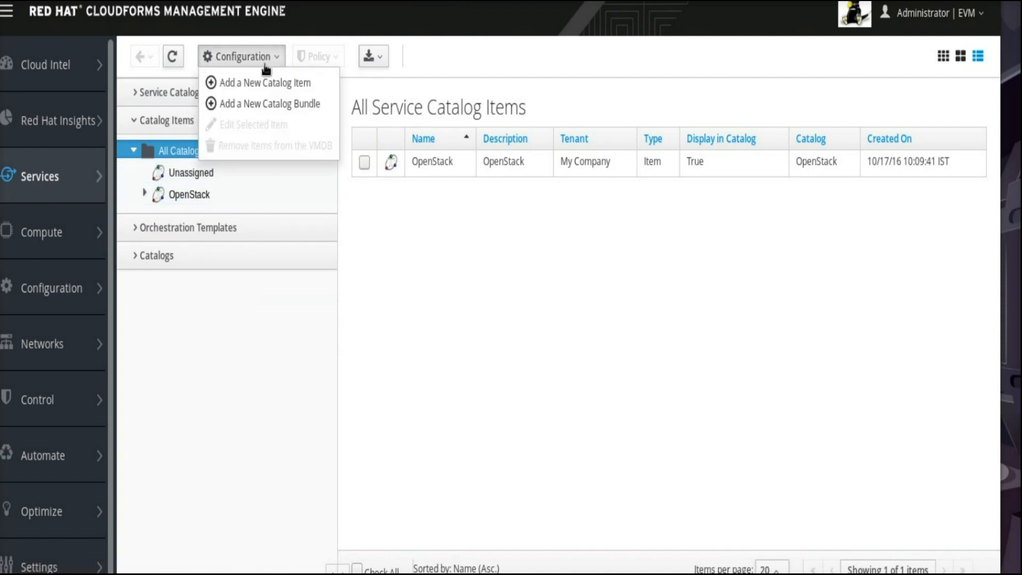
{"action": "left_click", "coordinate": [264, 82]}
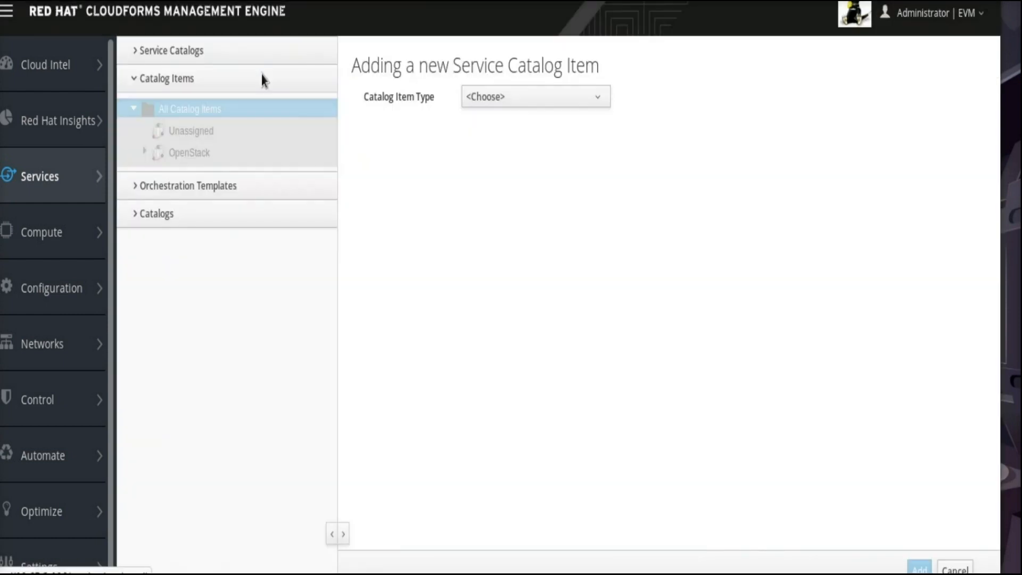
{"action": "mouse_move", "coordinate": [520, 108]}
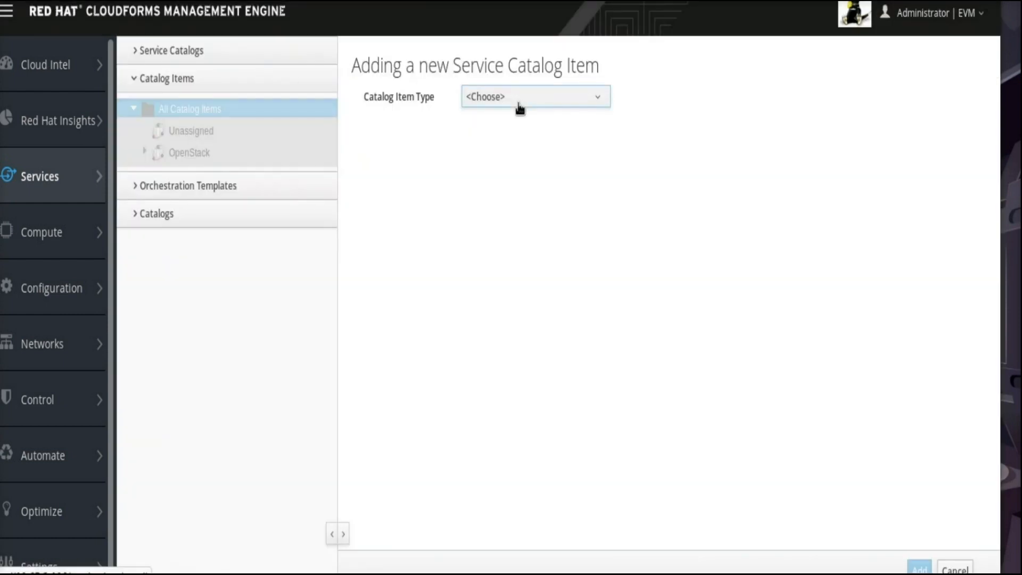
Step: Make the item an OpenStack type named and described RHEL7
{"action": "left_click", "coordinate": [534, 97]}
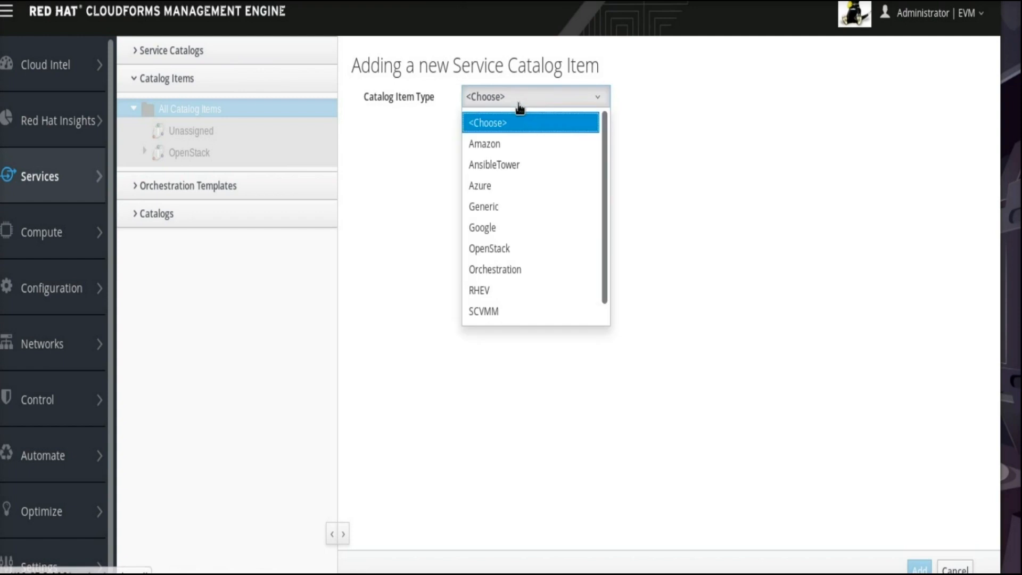
{"action": "left_click", "coordinate": [489, 248]}
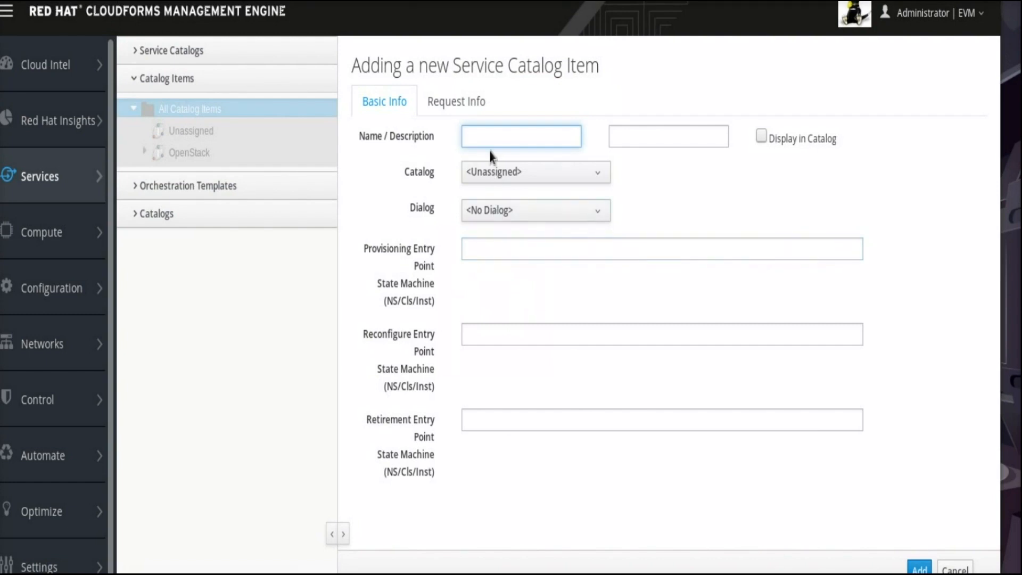
{"action": "type", "text": "RHEL7"}
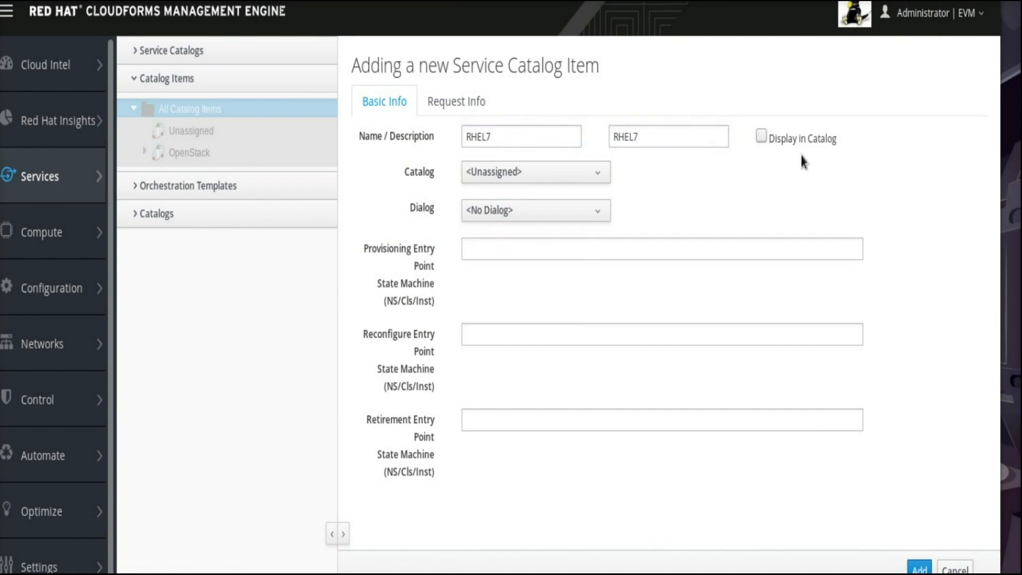
Step: Display the item in the catalog, assign it to the OpenStack catalog and reach the Dialog choice
{"action": "left_click", "coordinate": [760, 136]}
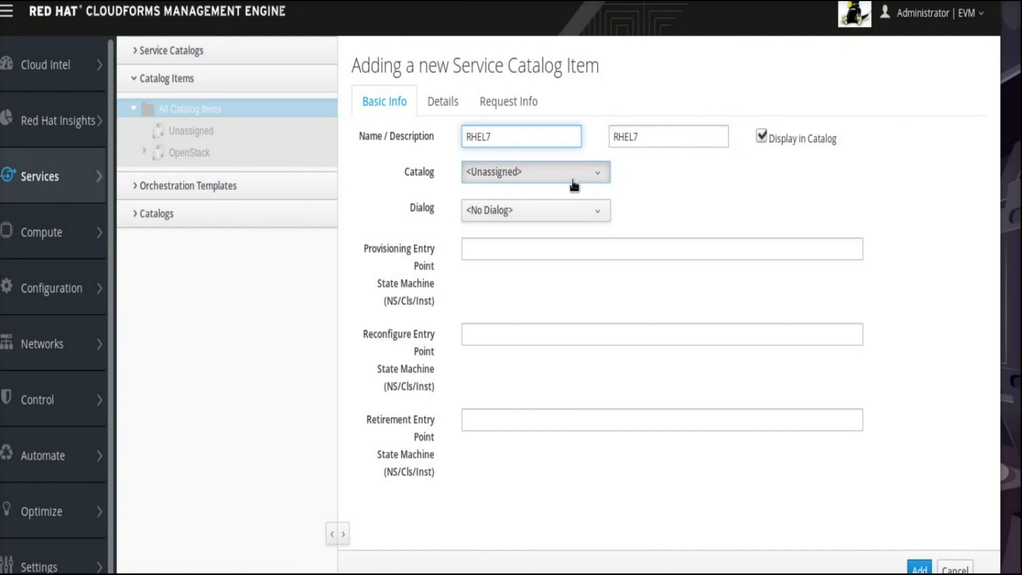
{"action": "left_click", "coordinate": [535, 171]}
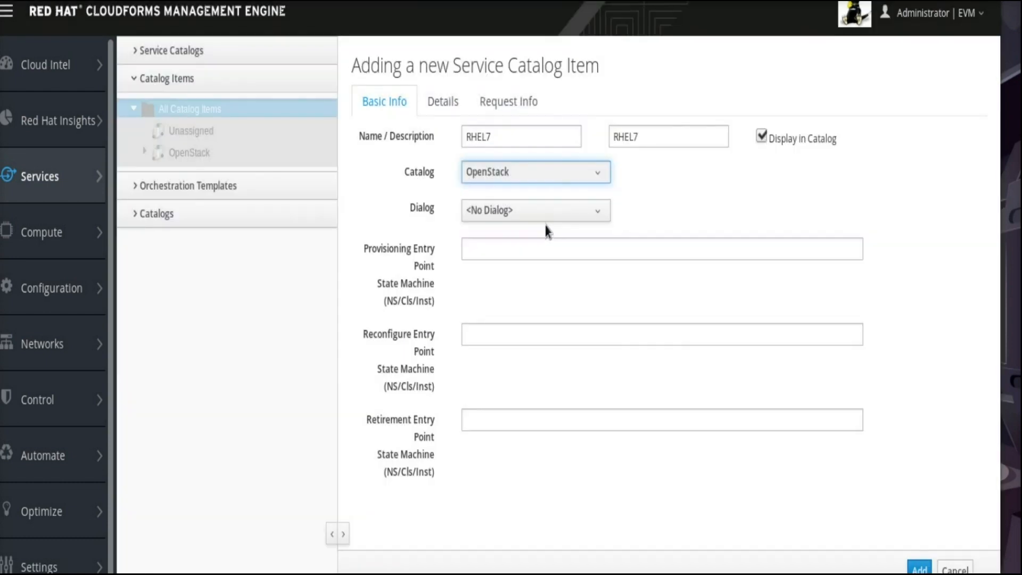
{"action": "mouse_move", "coordinate": [534, 210]}
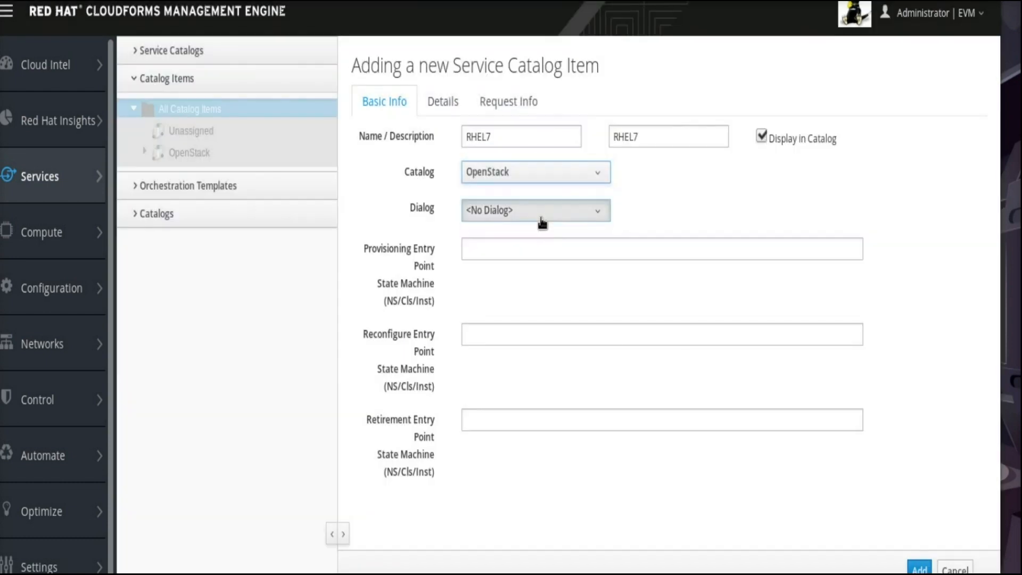
{"action": "left_click", "coordinate": [534, 210]}
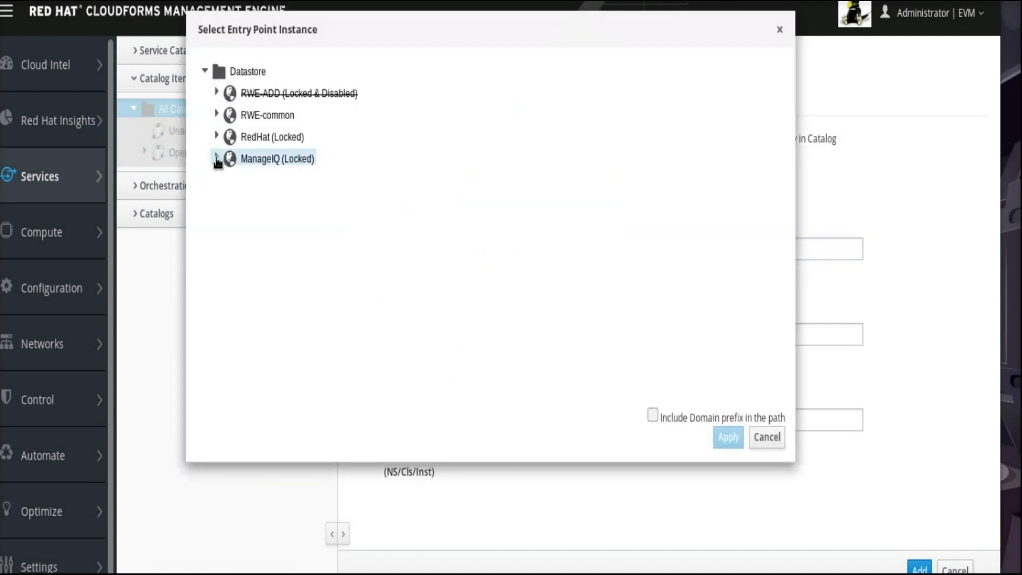
Step: Set ManageIQ/Service/Provisioning CatalogItemInitialization as the provisioning entry point
{"action": "left_click", "coordinate": [216, 158]}
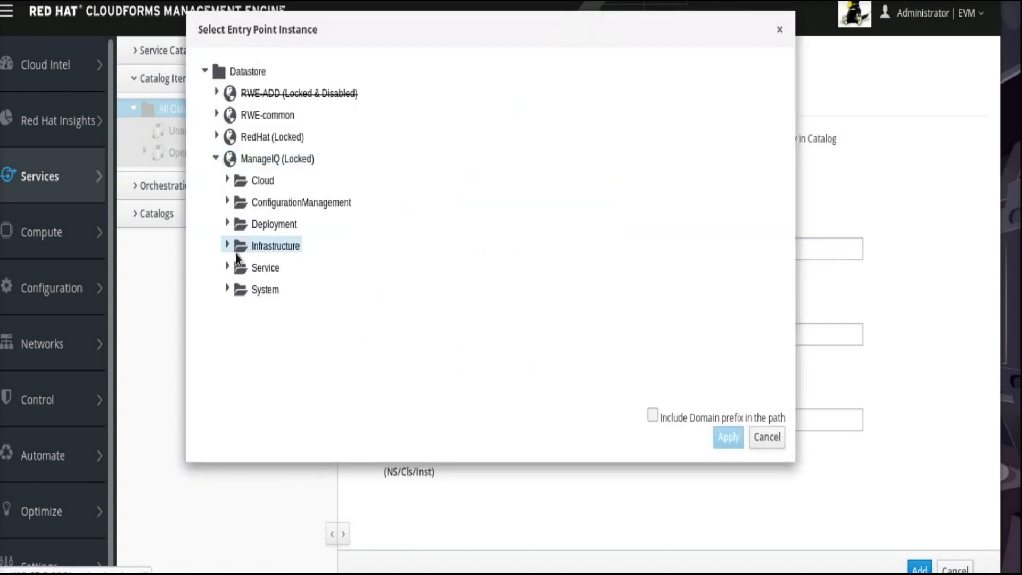
{"action": "left_click", "coordinate": [228, 267]}
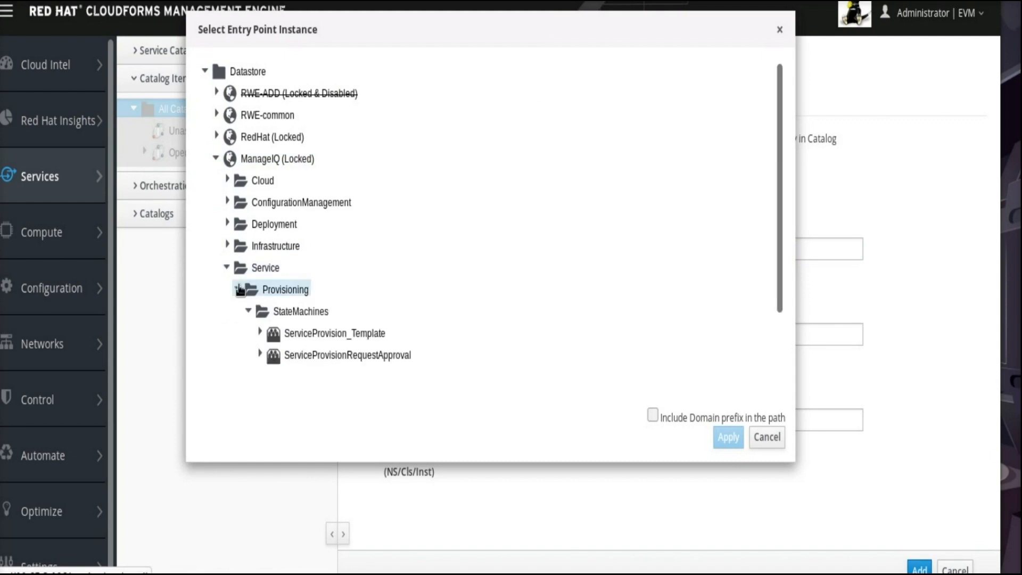
{"action": "left_click", "coordinate": [334, 333]}
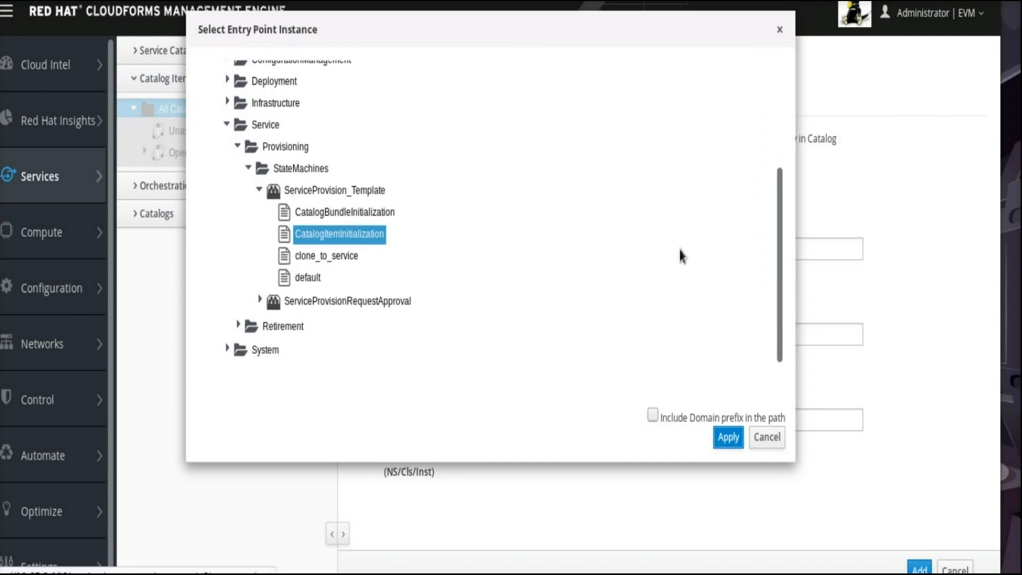
{"action": "left_click", "coordinate": [729, 436]}
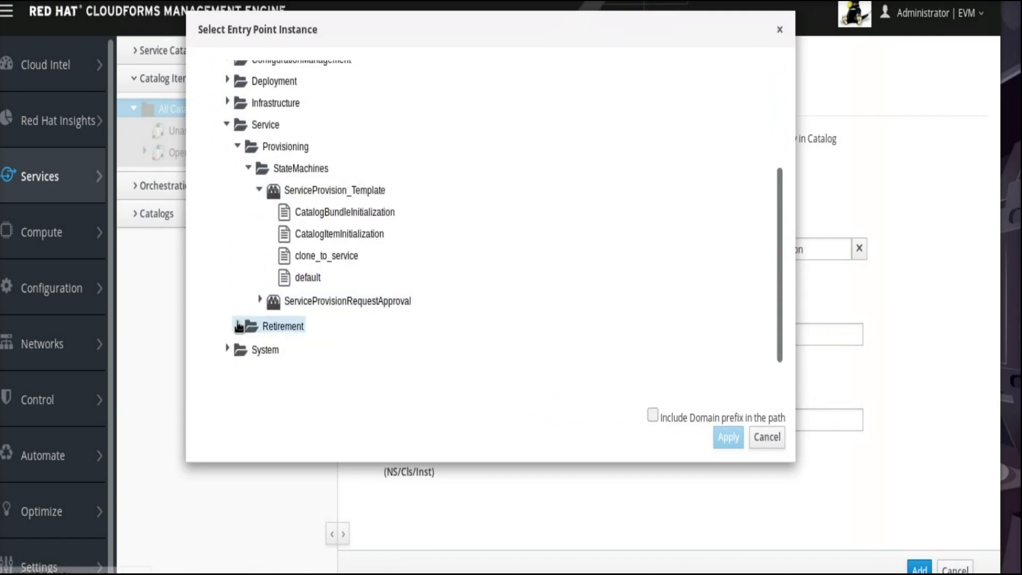
Step: Set Retirement ServiceRetirement/Default as the retirement entry point
{"action": "left_click", "coordinate": [284, 326]}
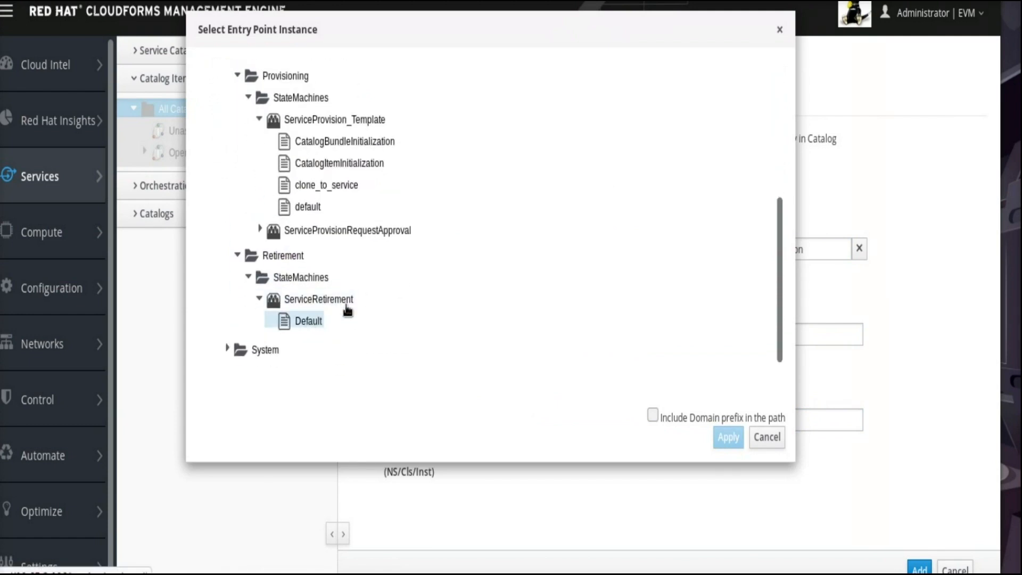
{"action": "left_click", "coordinate": [309, 321]}
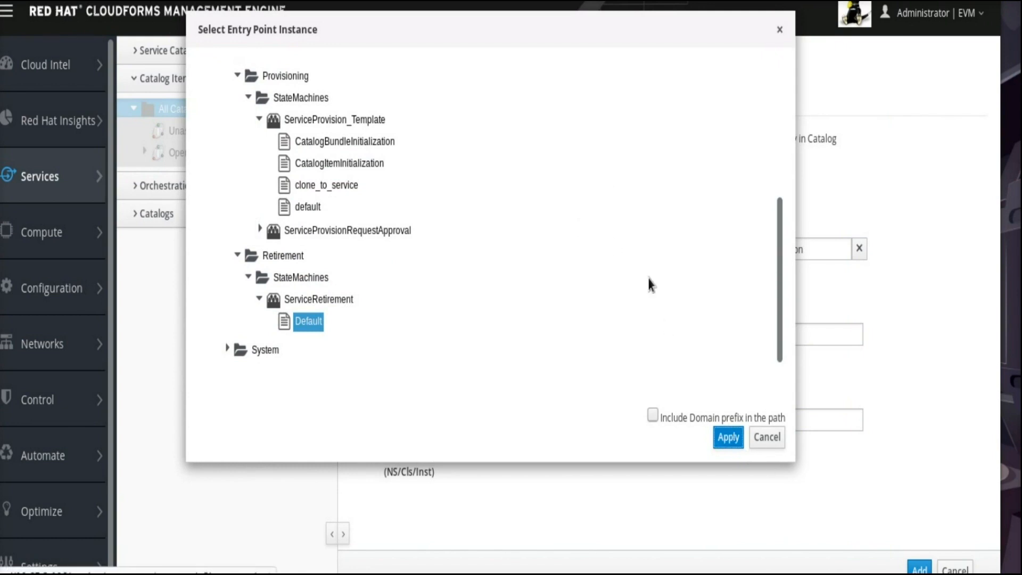
{"action": "left_click", "coordinate": [727, 436]}
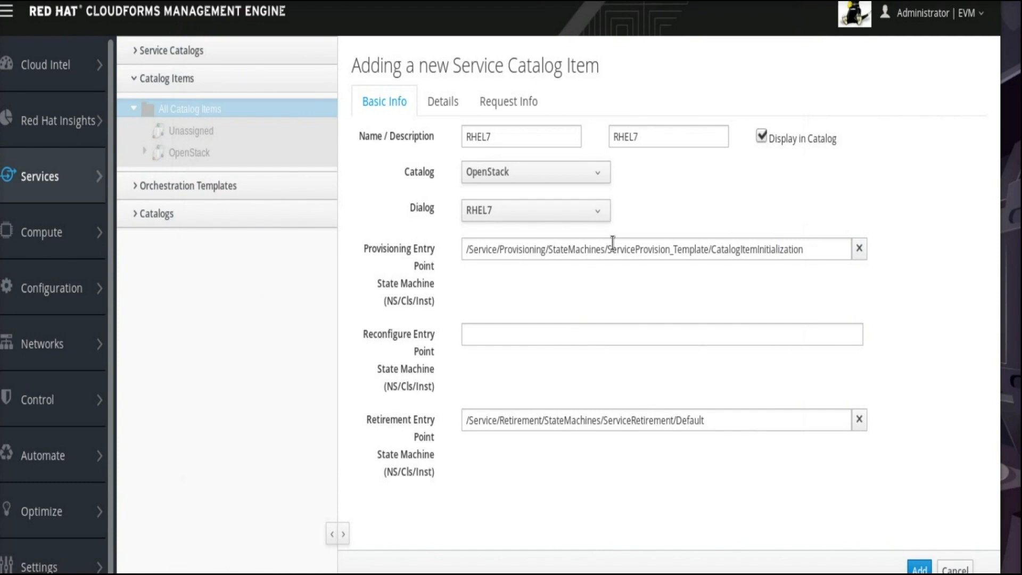
Step: Write the long description '<h1>Provision RHEL7 - OpenStack</h1>'
{"action": "left_click", "coordinate": [442, 101]}
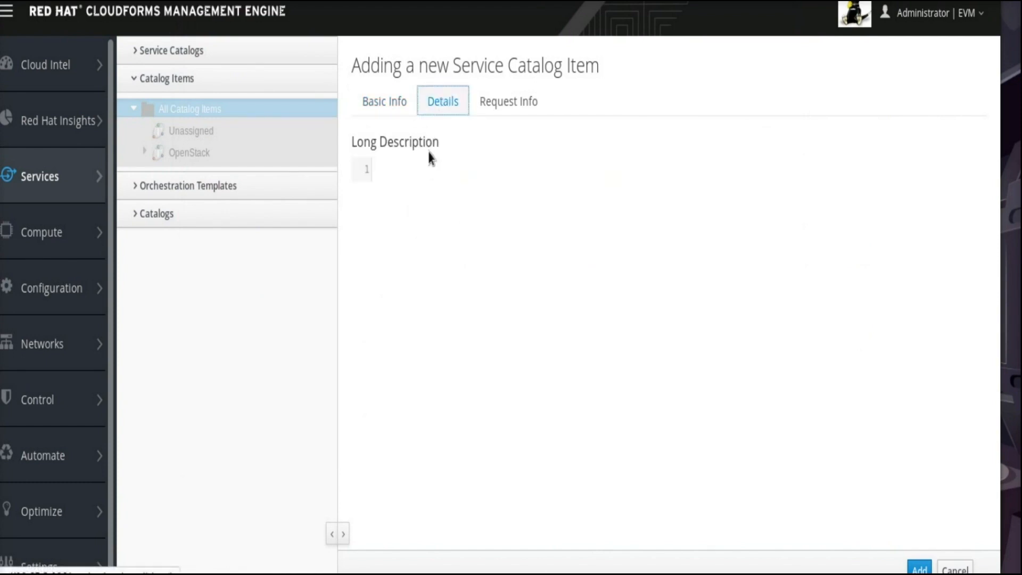
{"action": "type", "text": "<h1>P"}
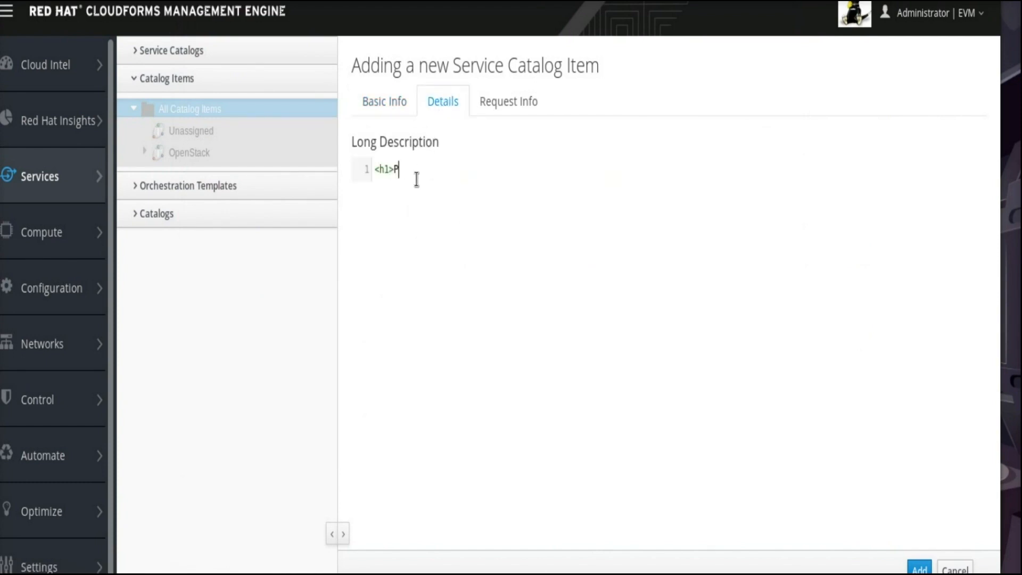
{"action": "type", "text": "rovision RHEL"}
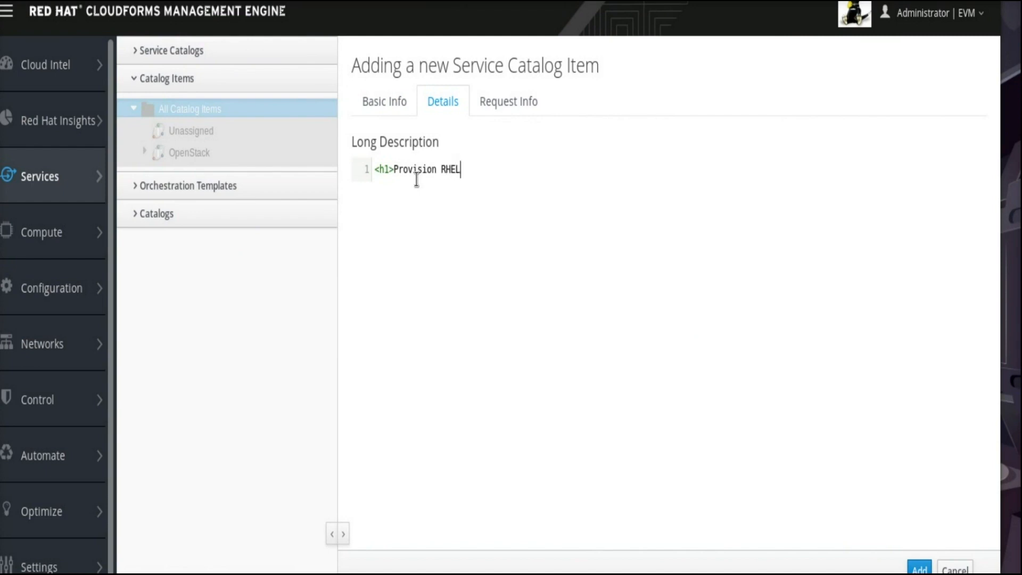
{"action": "type", "text": "7 - OpenStack</h>"}
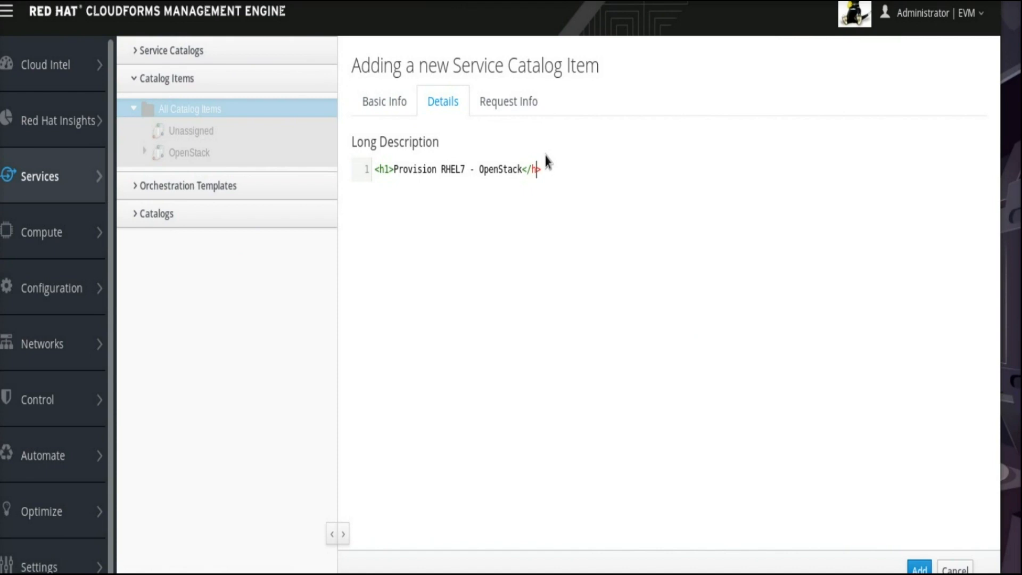
{"action": "mouse_move", "coordinate": [508, 103]}
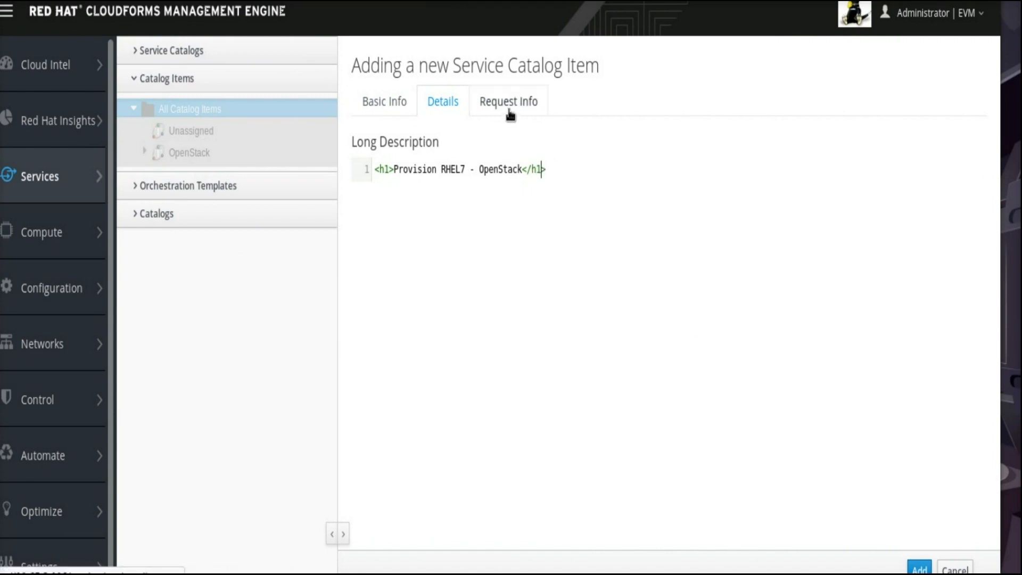
Step: In Request Info, set the instance name to changeme on the Catalog tab
{"action": "left_click", "coordinate": [508, 101]}
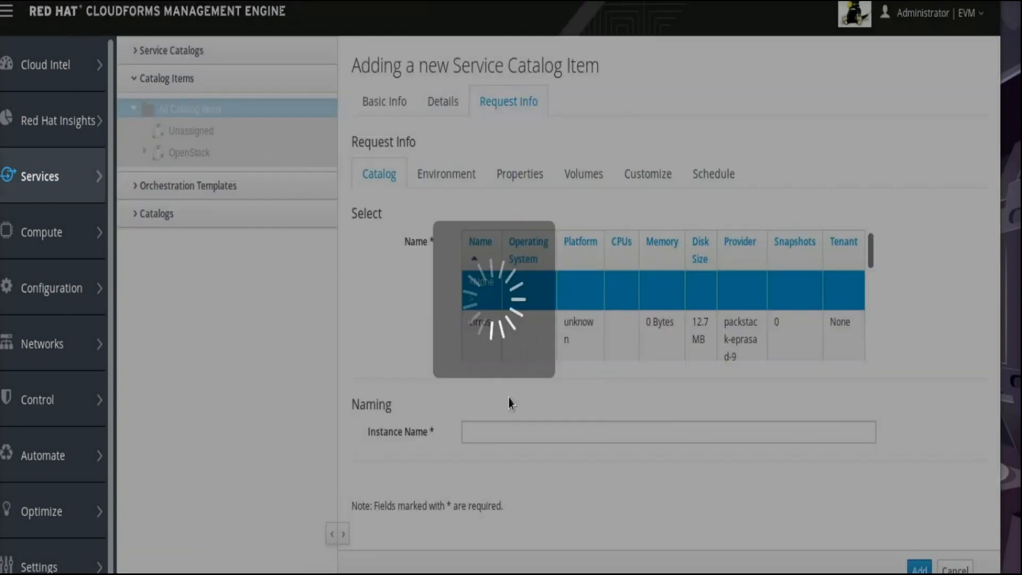
{"action": "type", "text": "c"}
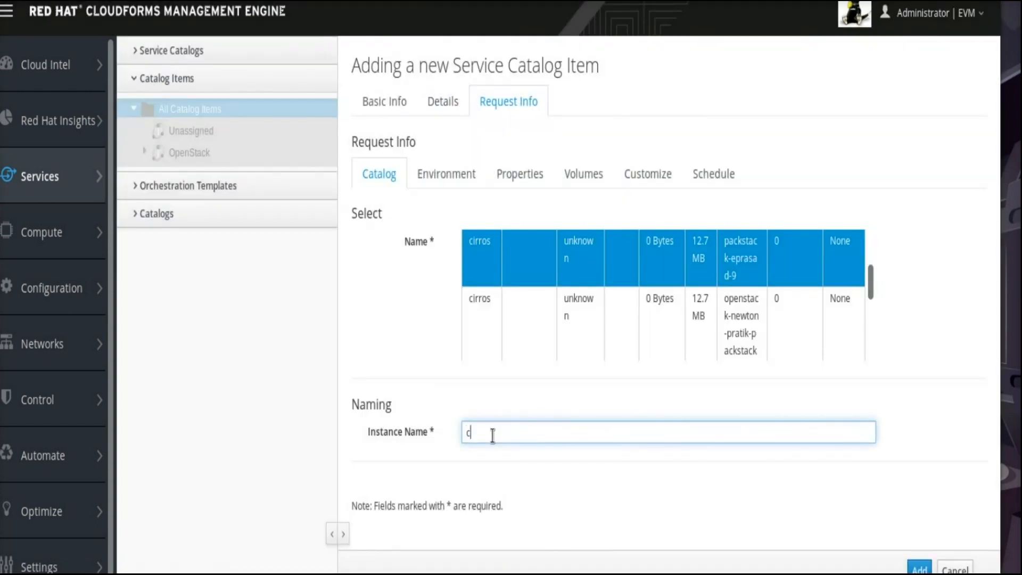
{"action": "type", "text": "hang"}
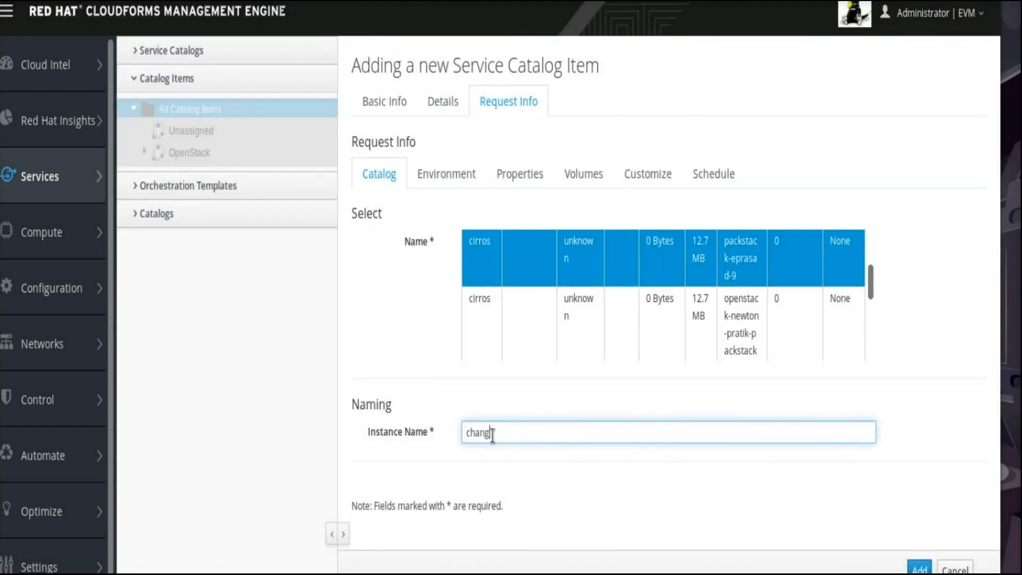
{"action": "type", "text": "eme"}
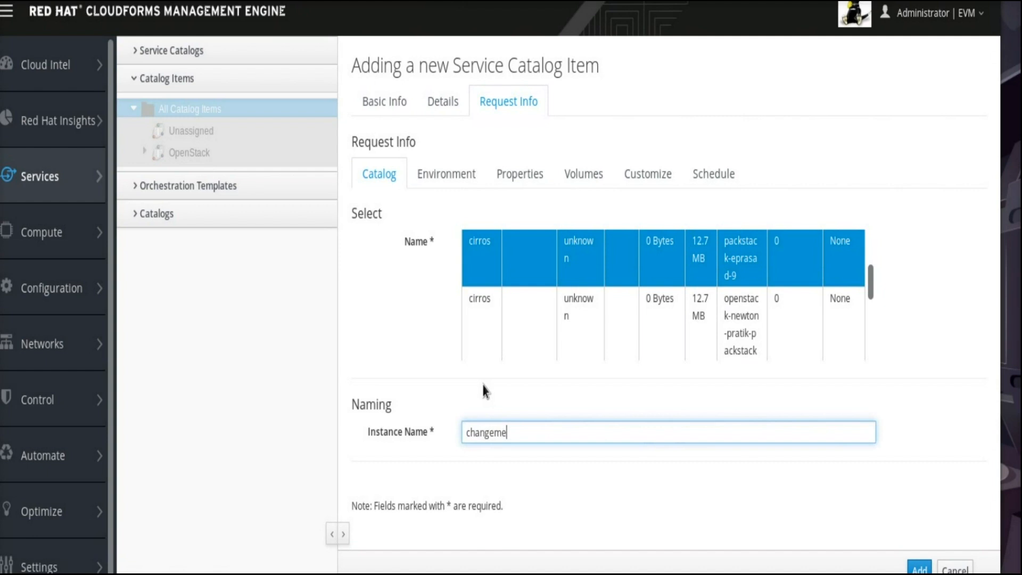
Step: Leave Environment placement automatic and choose m1.tiny as the instance type under Properties
{"action": "left_click", "coordinate": [446, 173]}
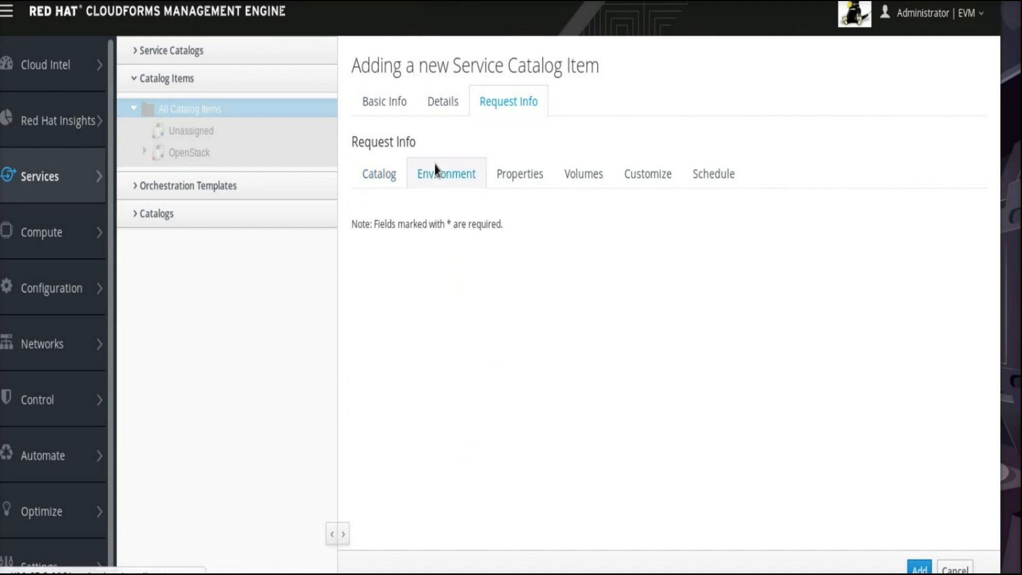
{"action": "mouse_move", "coordinate": [437, 175]}
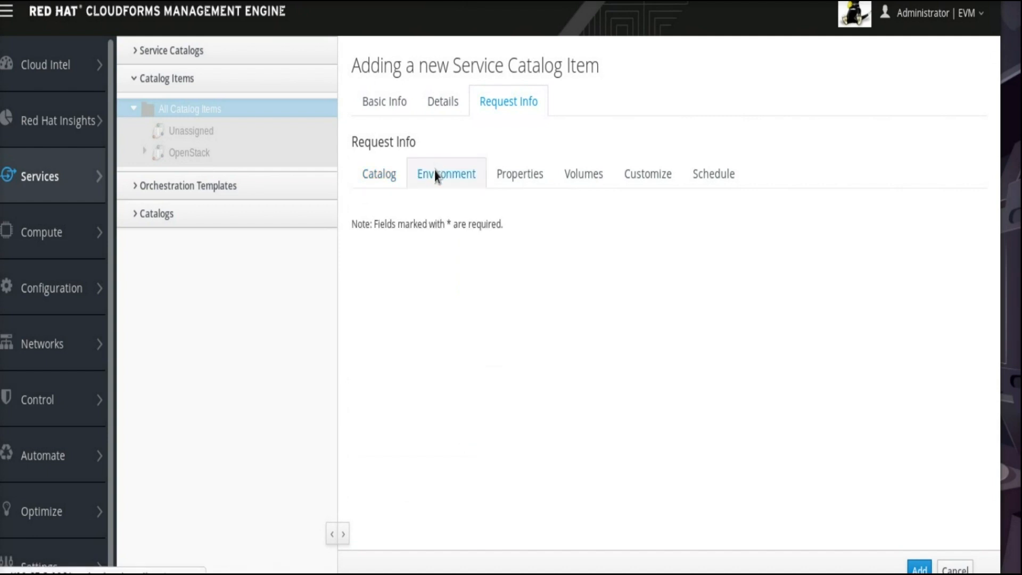
{"action": "left_click", "coordinate": [446, 173]}
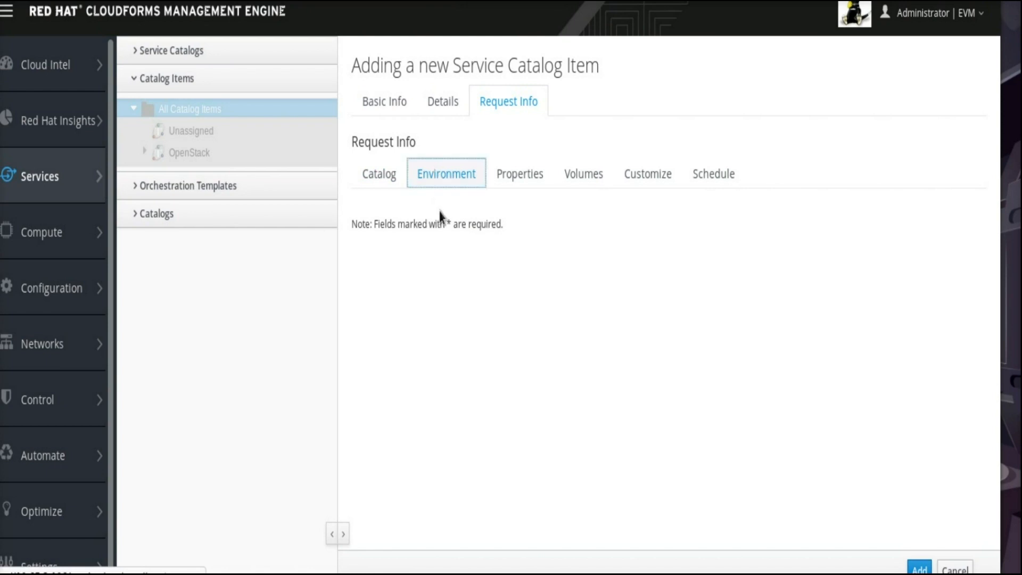
{"action": "left_click", "coordinate": [446, 173]}
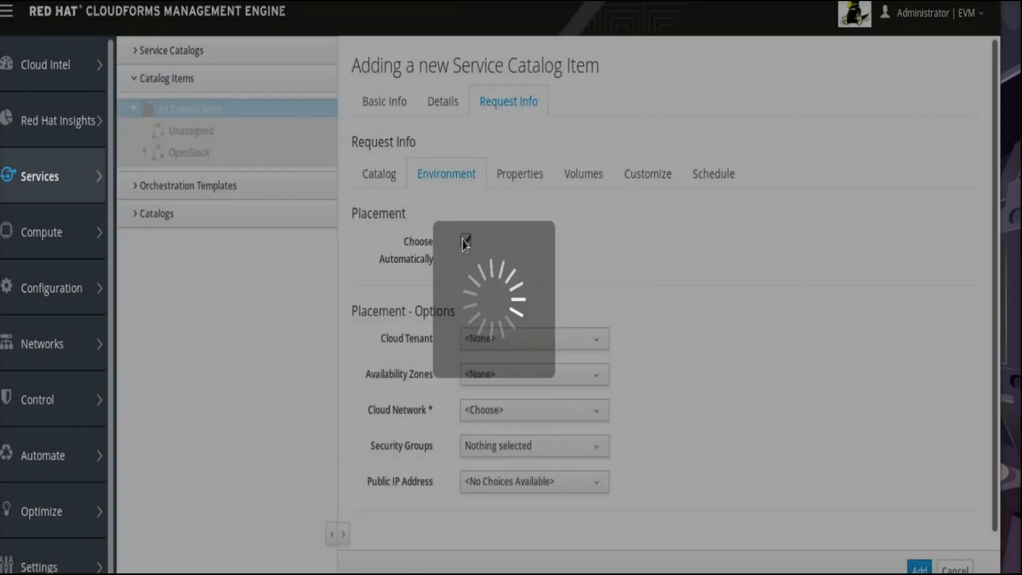
{"action": "left_click", "coordinate": [520, 173]}
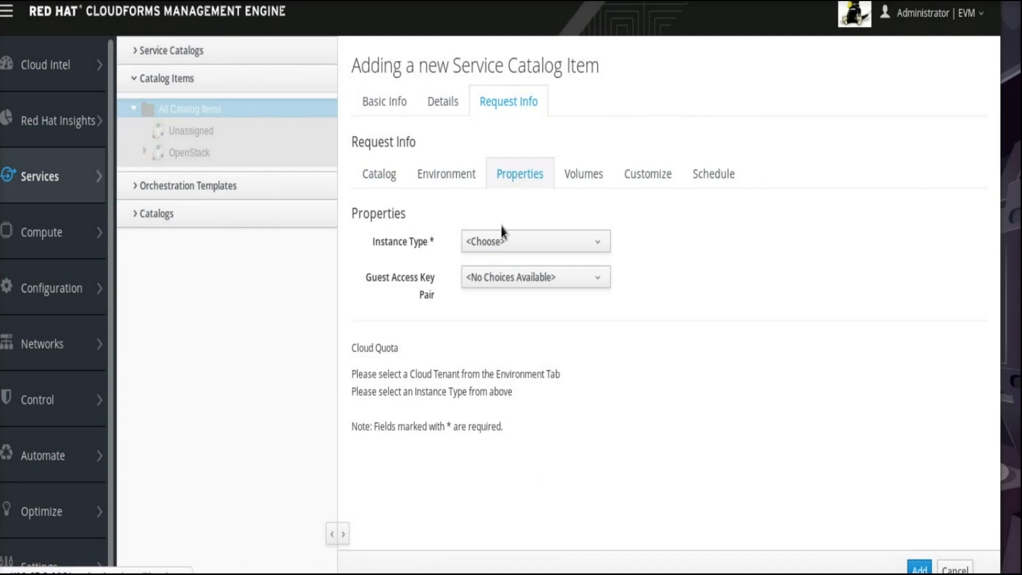
{"action": "left_click", "coordinate": [534, 241]}
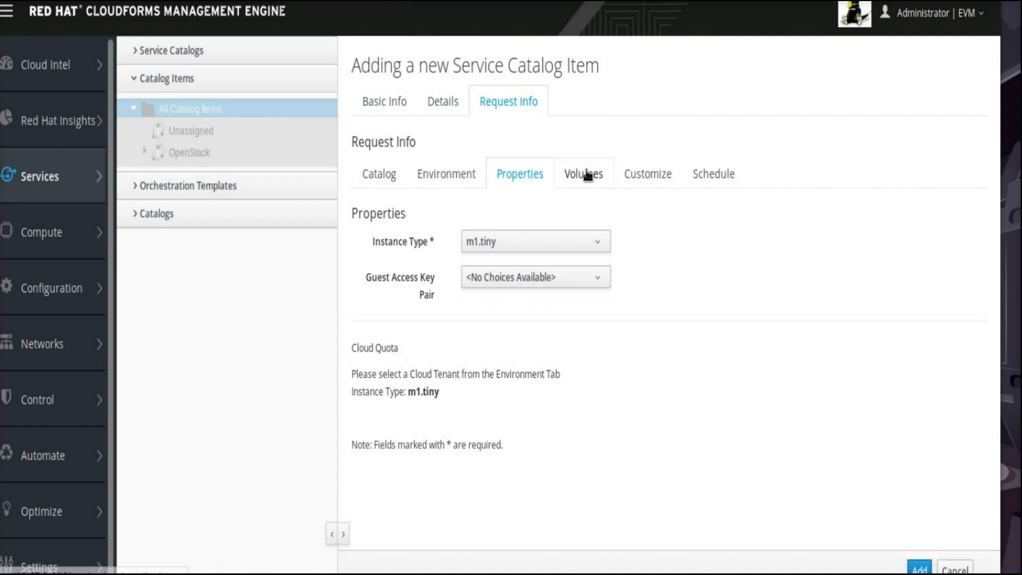
{"action": "mouse_move", "coordinate": [905, 501]}
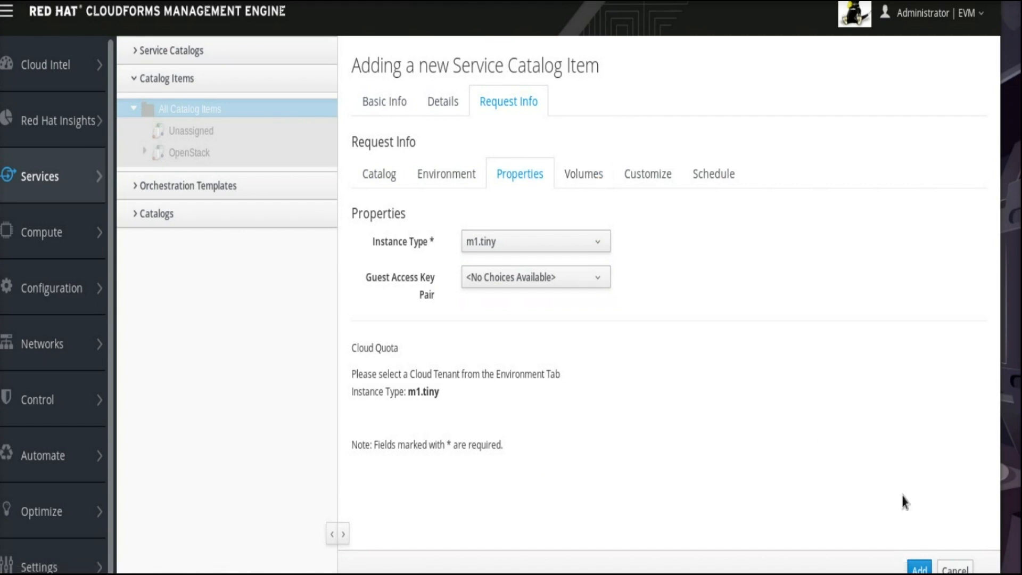
{"action": "mouse_move", "coordinate": [919, 566]}
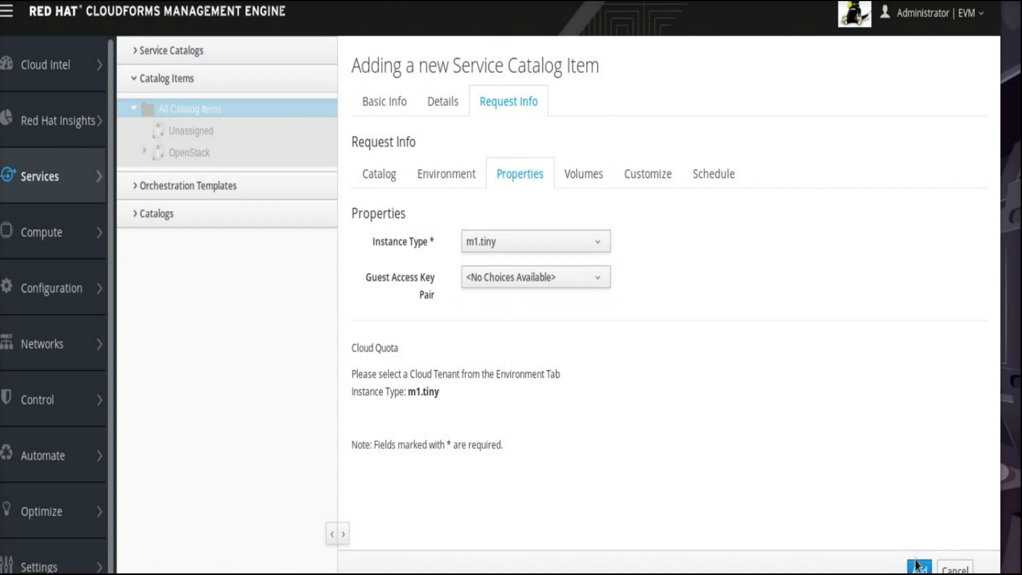
Step: Add the RHEL7 catalog item and return to the Service Catalogs list
{"action": "left_click", "coordinate": [919, 566]}
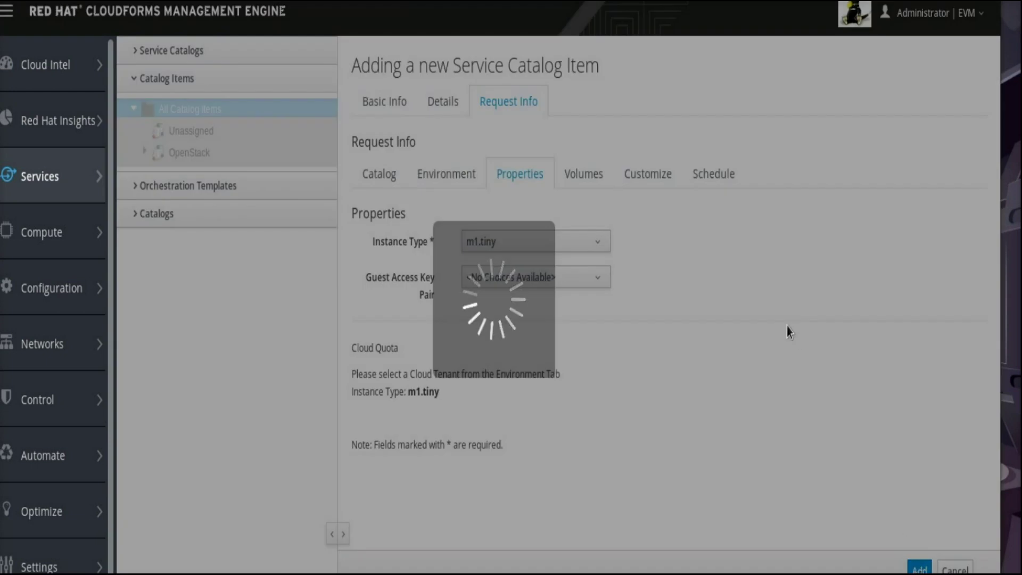
{"action": "left_click", "coordinate": [919, 567]}
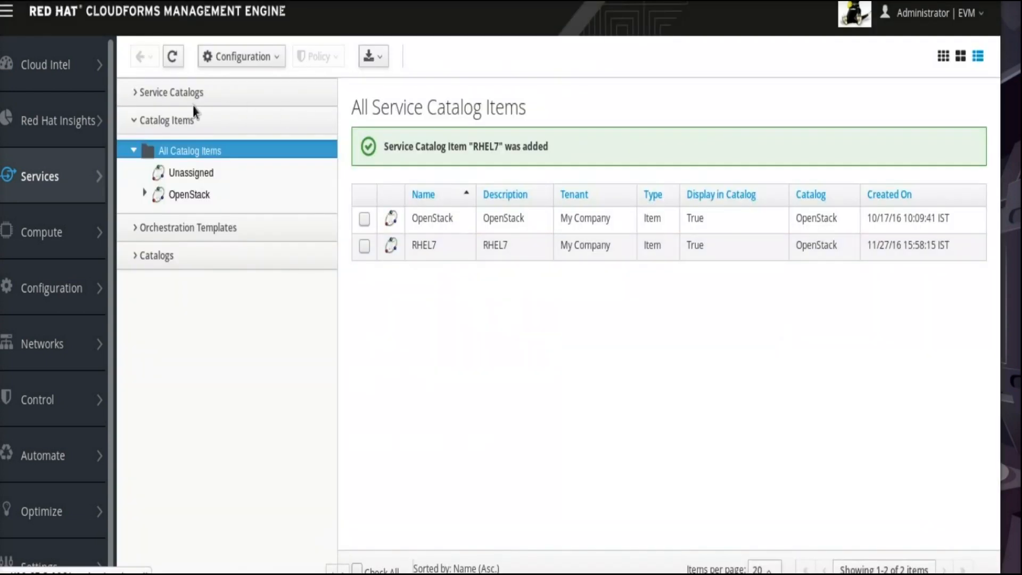
{"action": "left_click", "coordinate": [173, 92]}
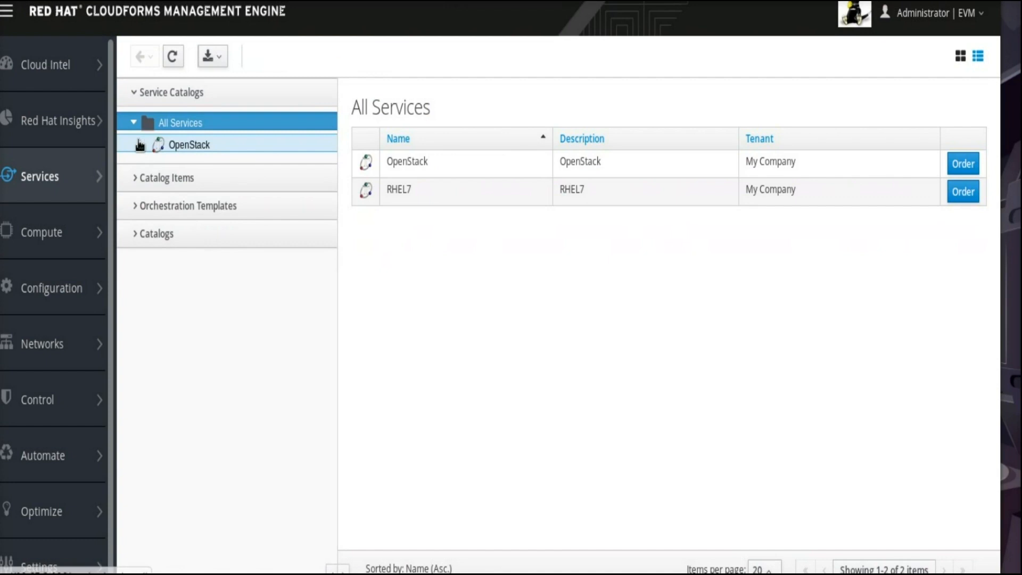
Step: Show the RHEL7 service page under the OpenStack catalog
{"action": "left_click", "coordinate": [188, 143]}
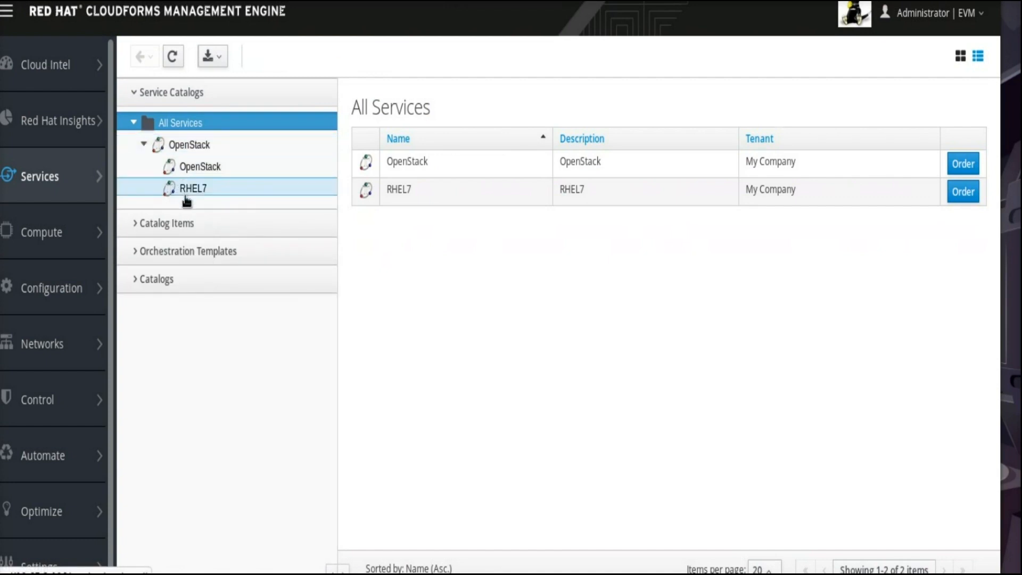
{"action": "left_click", "coordinate": [192, 187]}
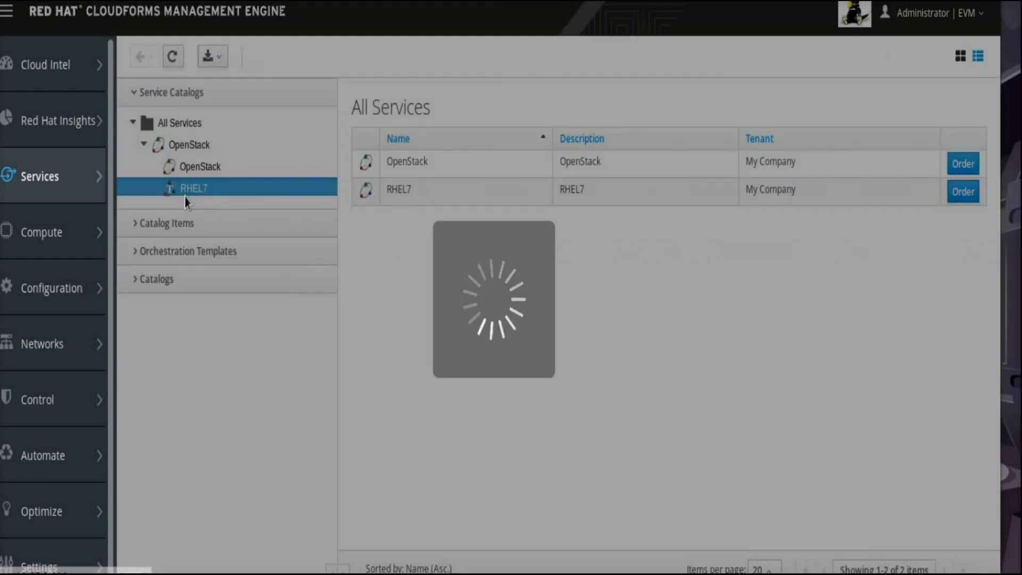
{"action": "left_click", "coordinate": [192, 187]}
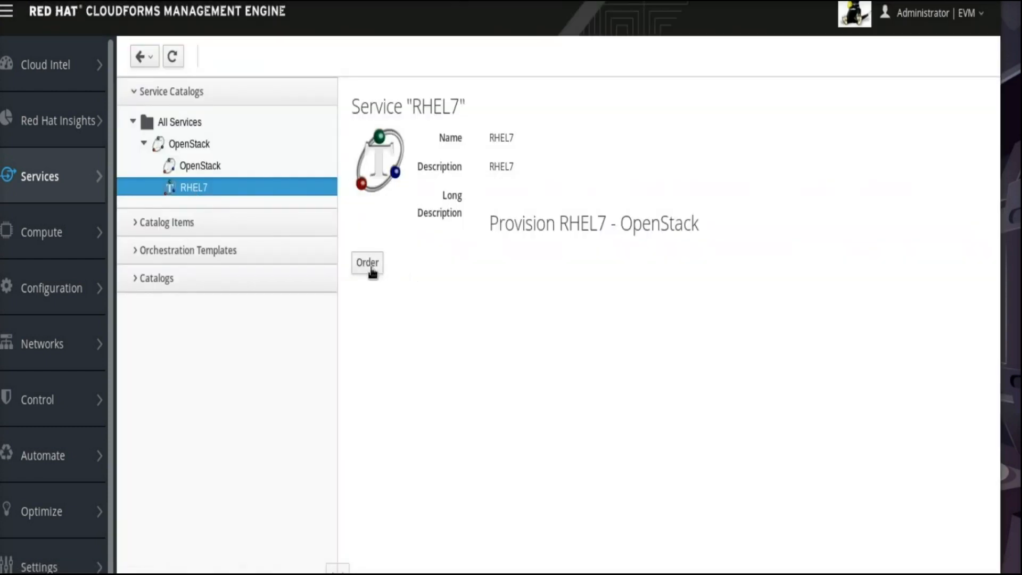
Step: Order the RHEL7 service to show its form with VM name, Flavor, Tenant and Network
{"action": "left_click", "coordinate": [367, 263]}
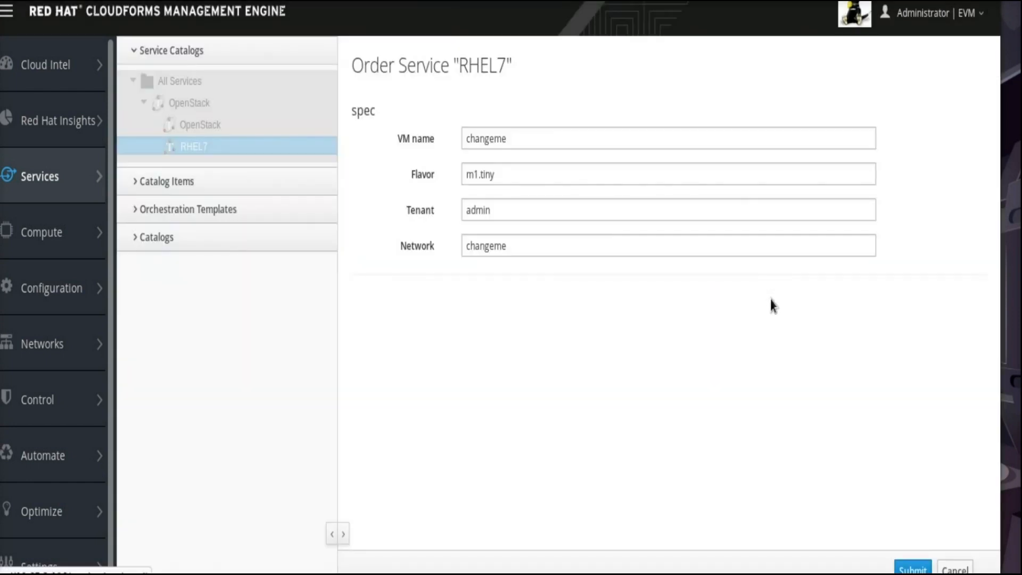
{"action": "mouse_move", "coordinate": [676, 409]}
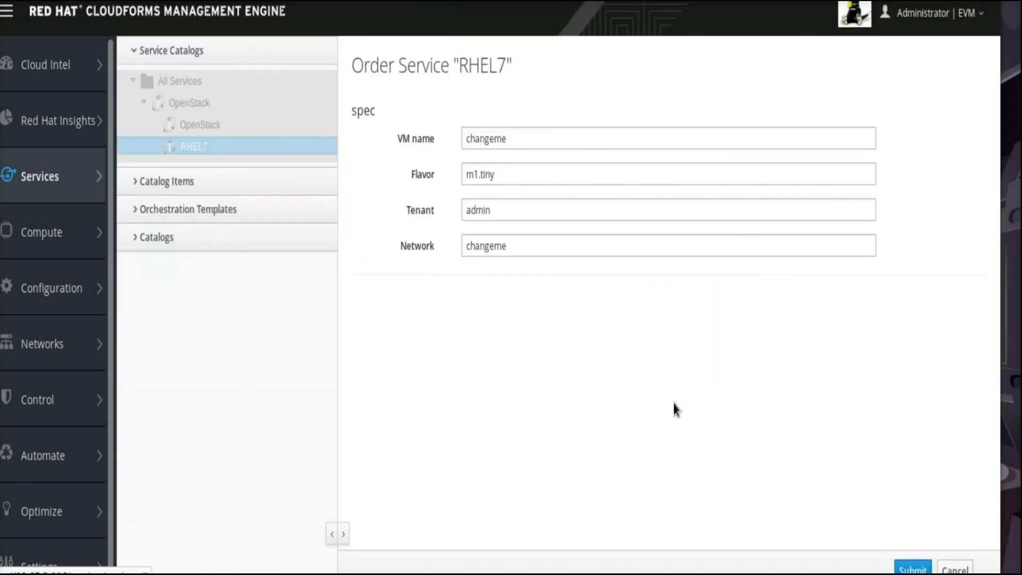